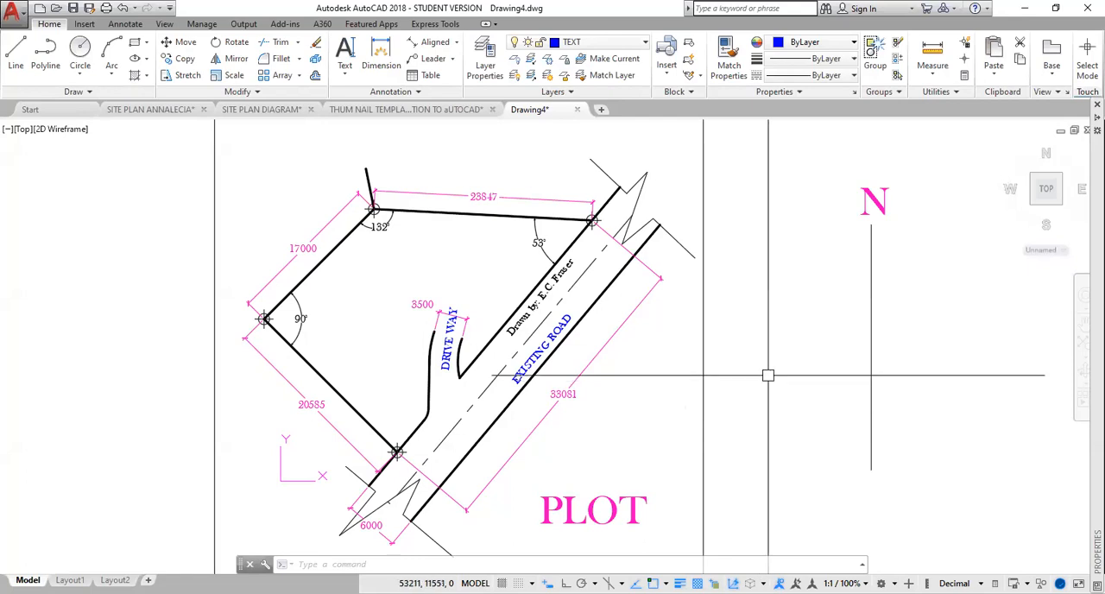
mouse_move(771, 369)
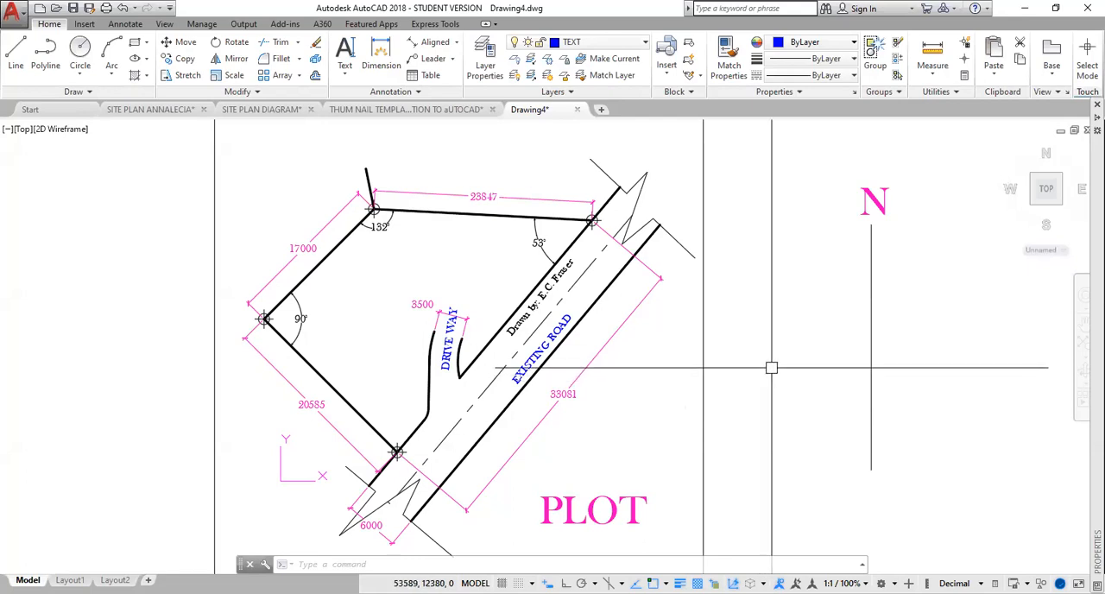
mouse_move(874, 323)
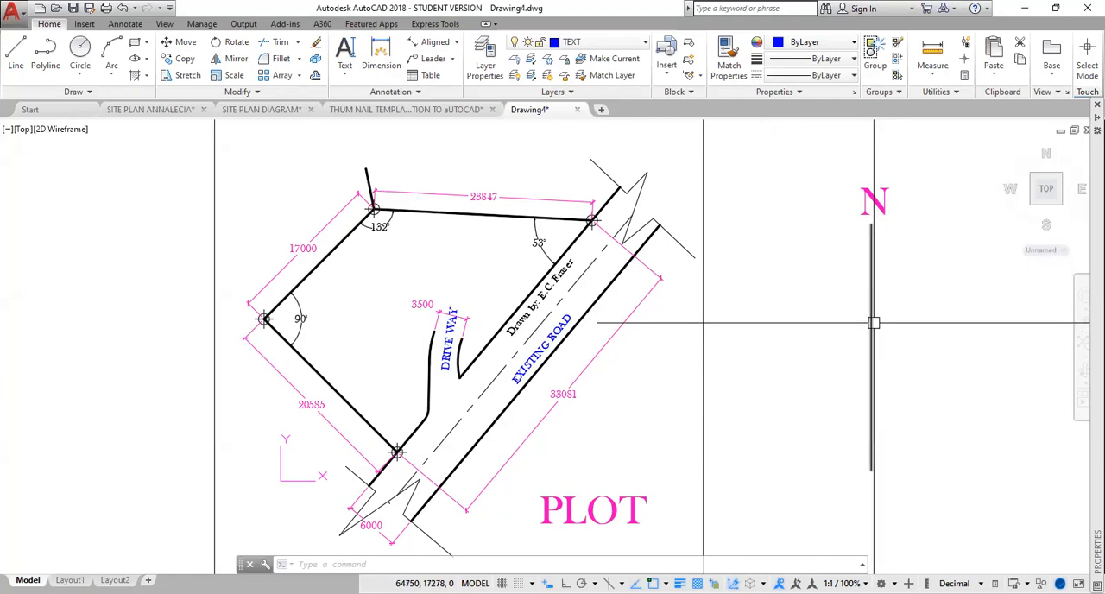
mouse_move(879, 224)
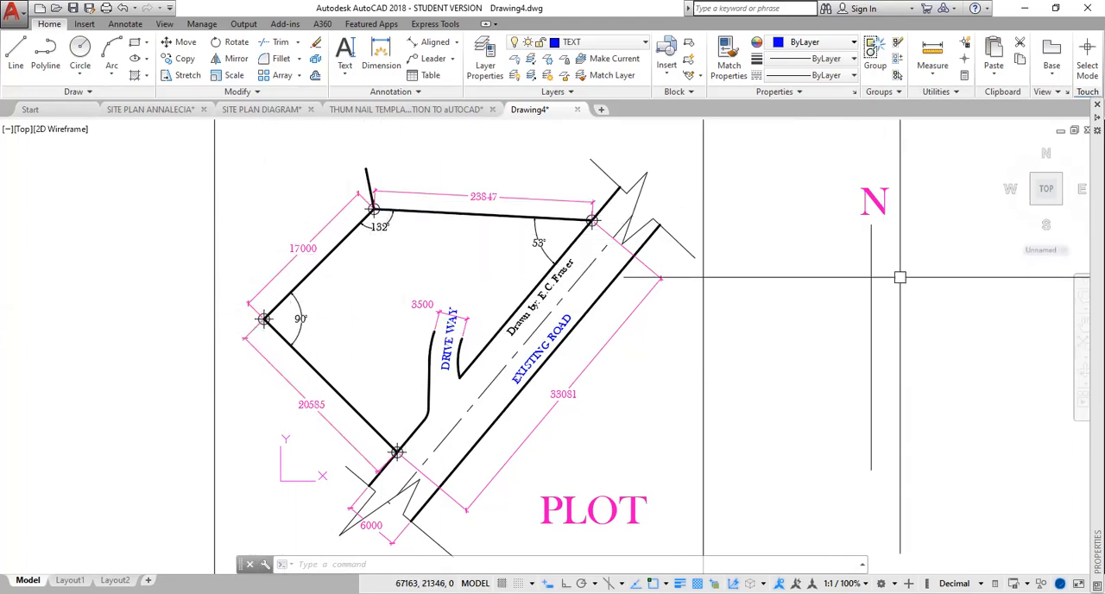
mouse_move(883, 317)
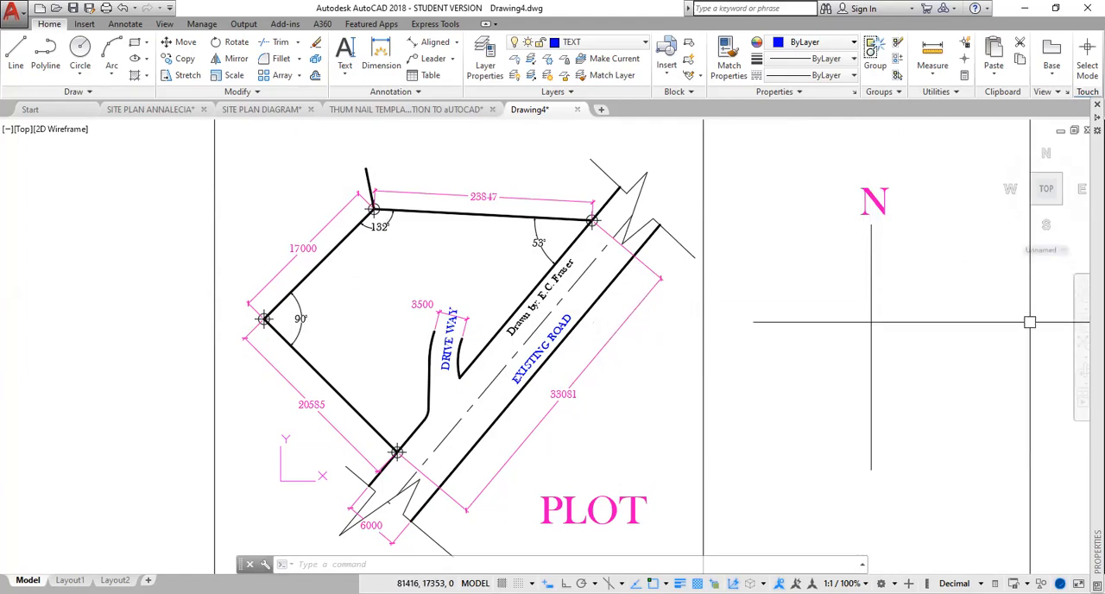
mouse_move(425, 317)
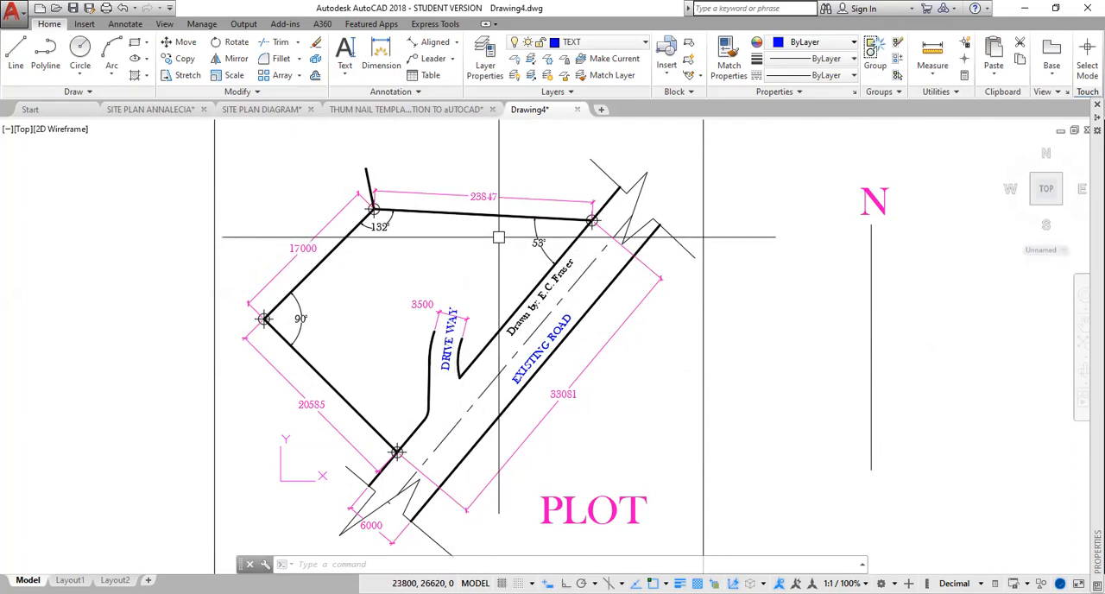
mouse_move(356, 299)
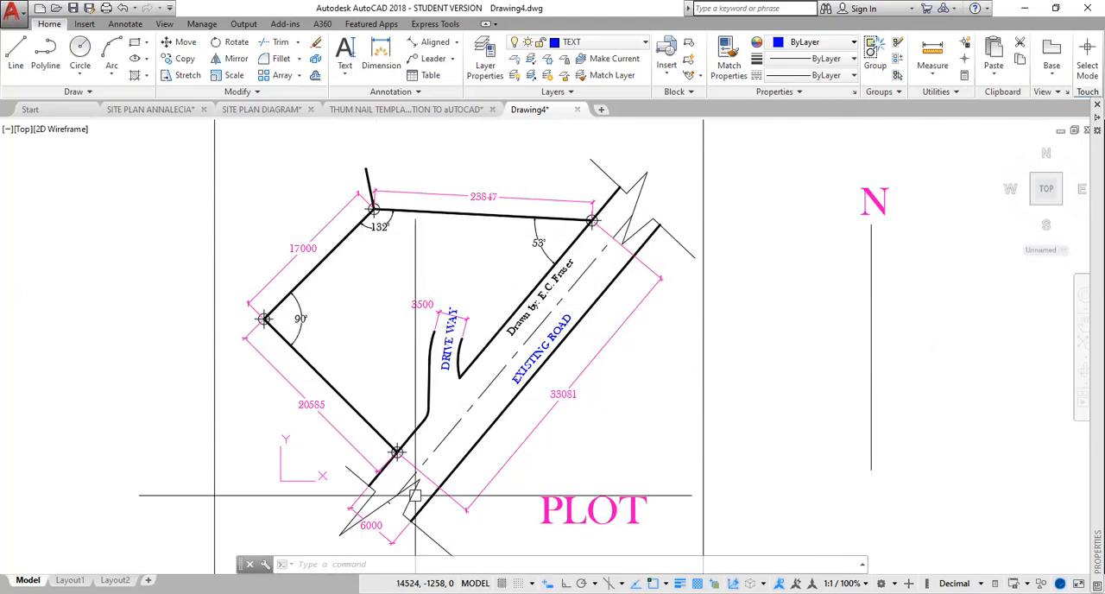
mouse_move(615, 358)
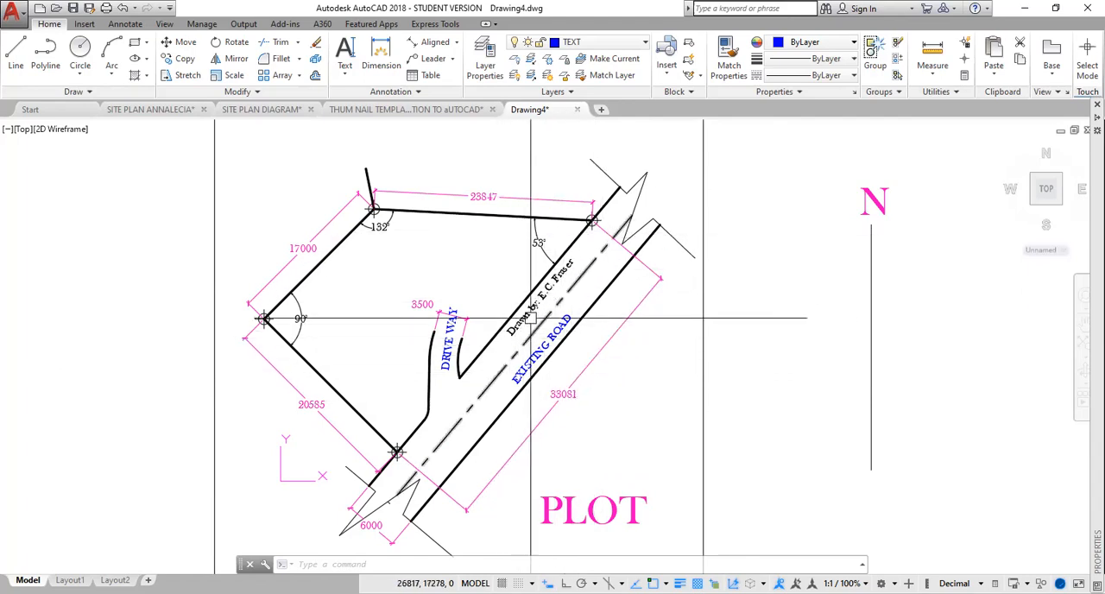
mouse_move(562, 289)
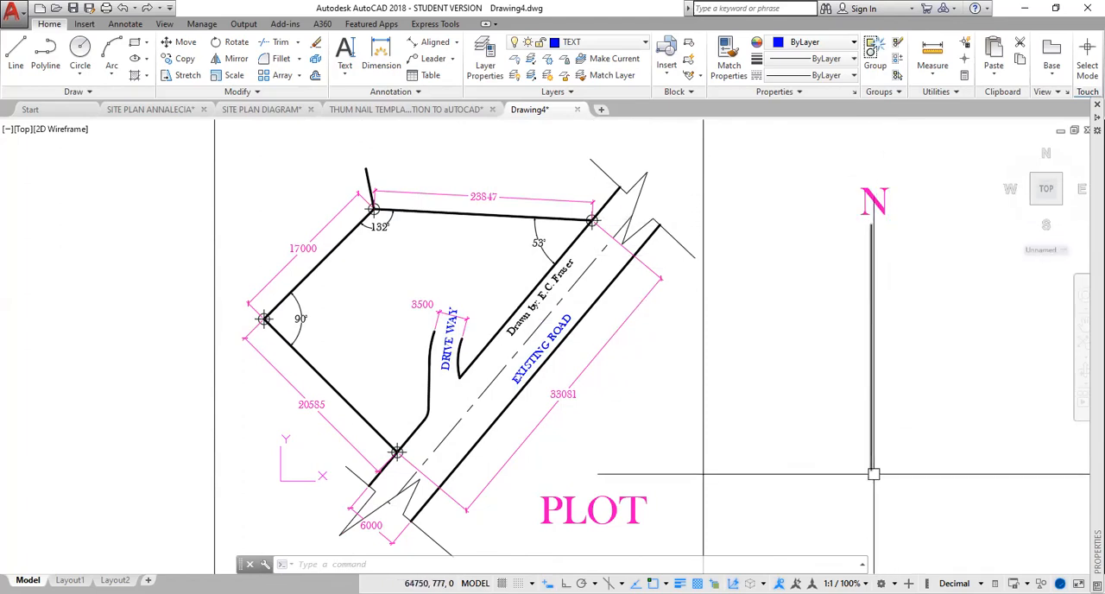
mouse_move(727, 325)
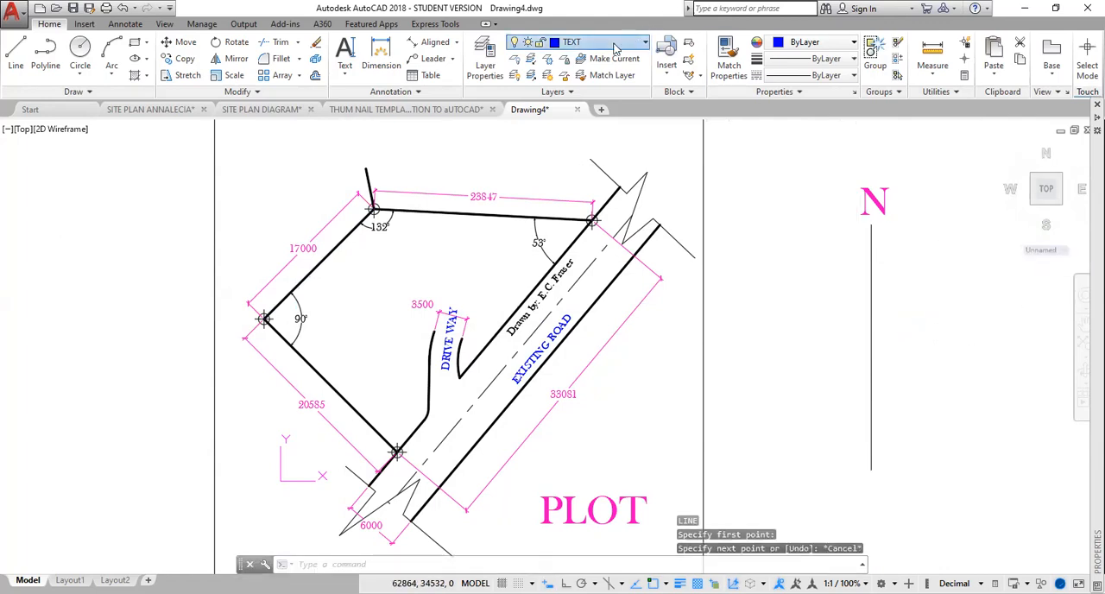
Step: Pick OUTLINE as the current layer and close the layer settings
left_click(639, 41)
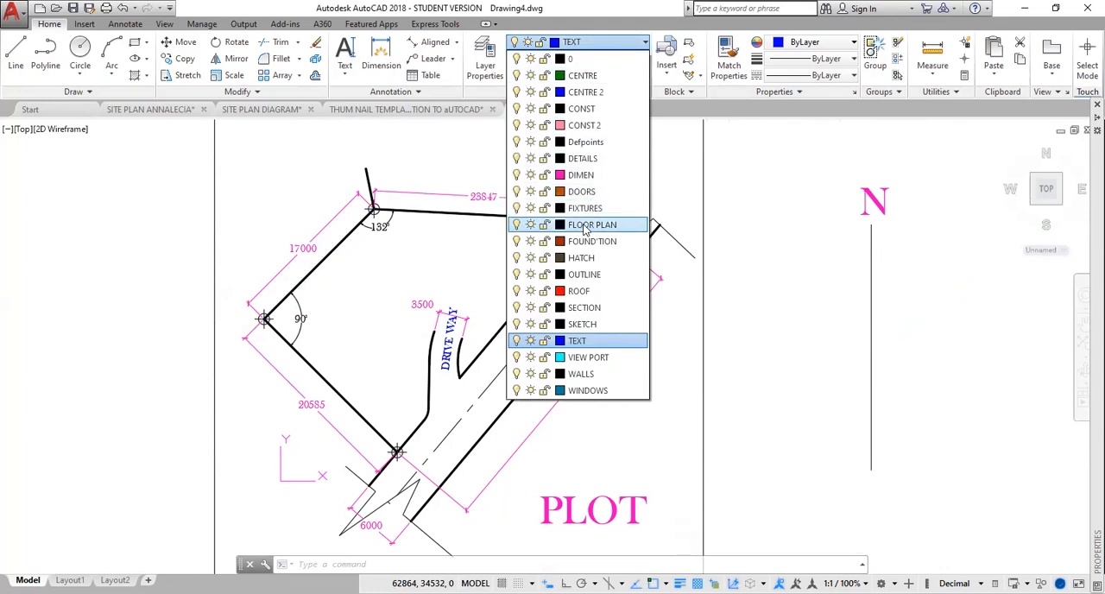
mouse_move(581, 275)
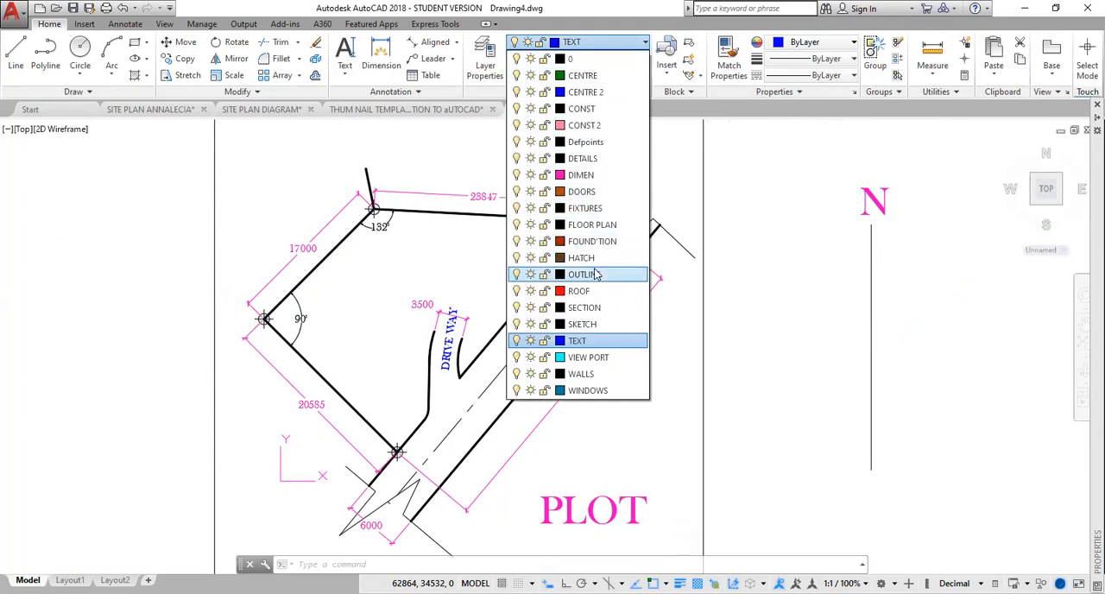
left_click(583, 274)
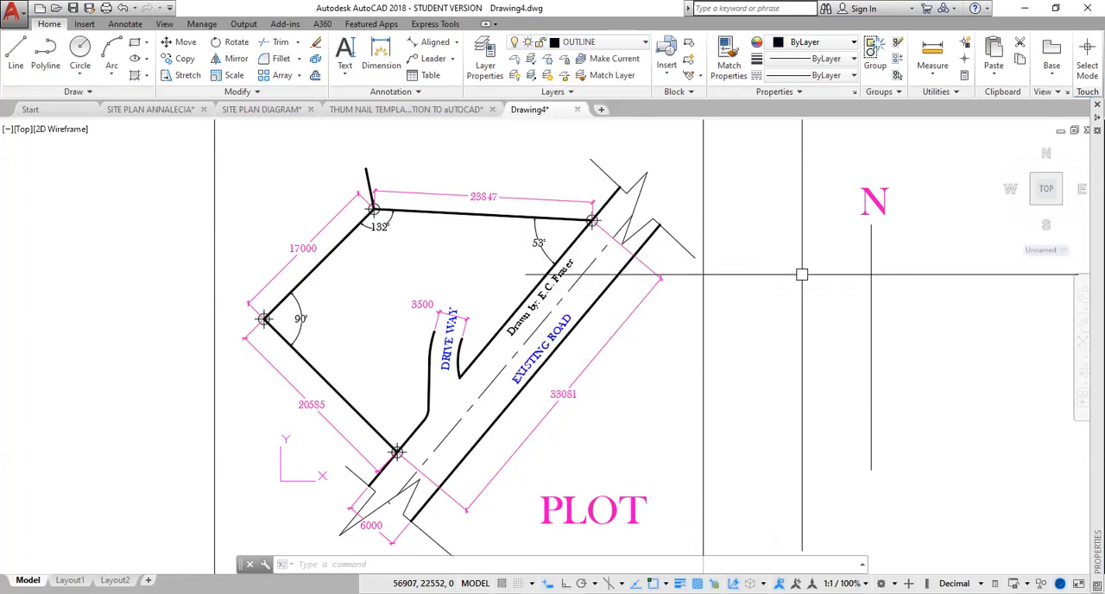
mouse_move(758, 355)
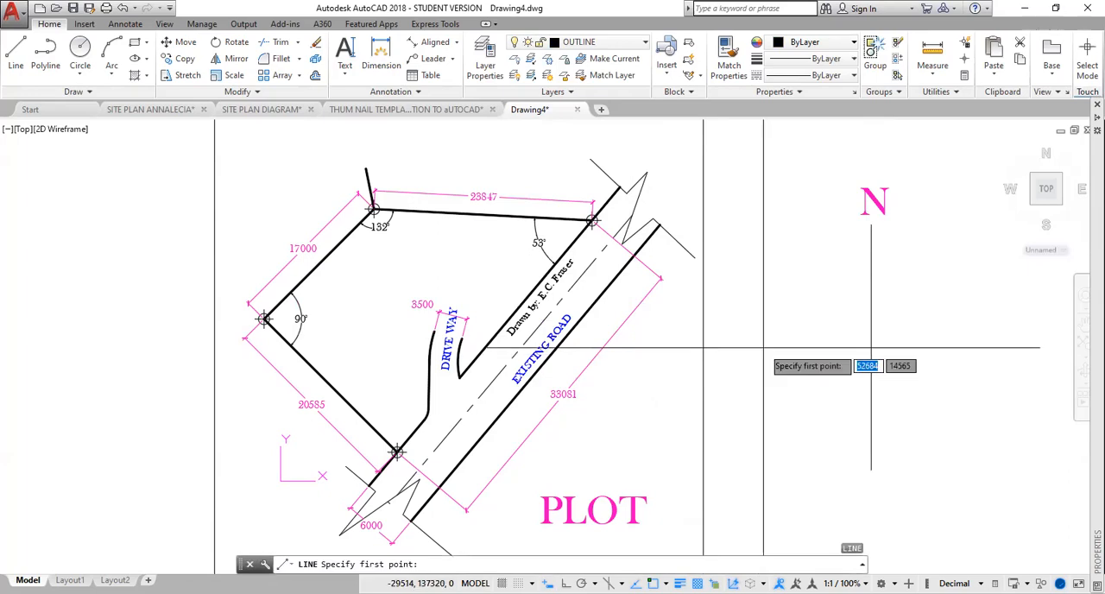
mouse_move(871, 354)
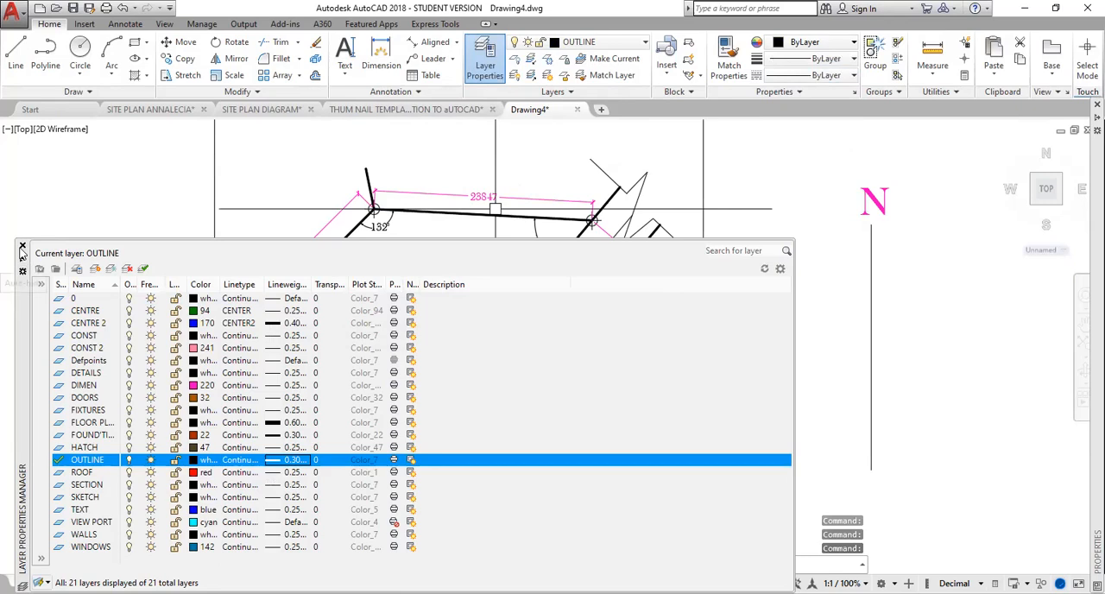
left_click(485, 56)
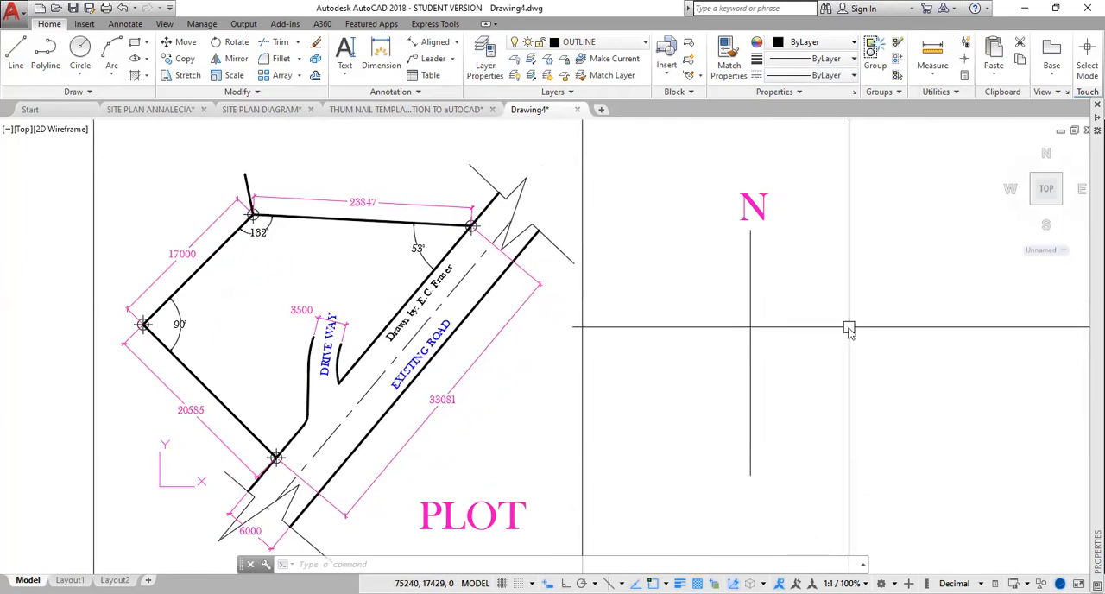
Step: Draw a 17000-long line at 45° starting from the north reference line
left_click(14, 66)
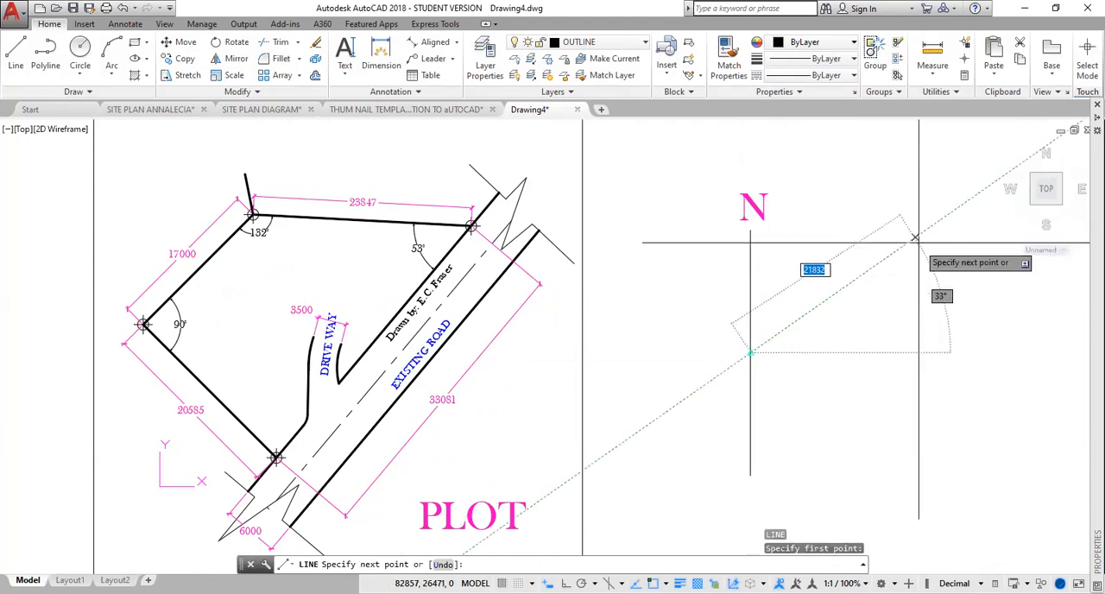
left_click(924, 233)
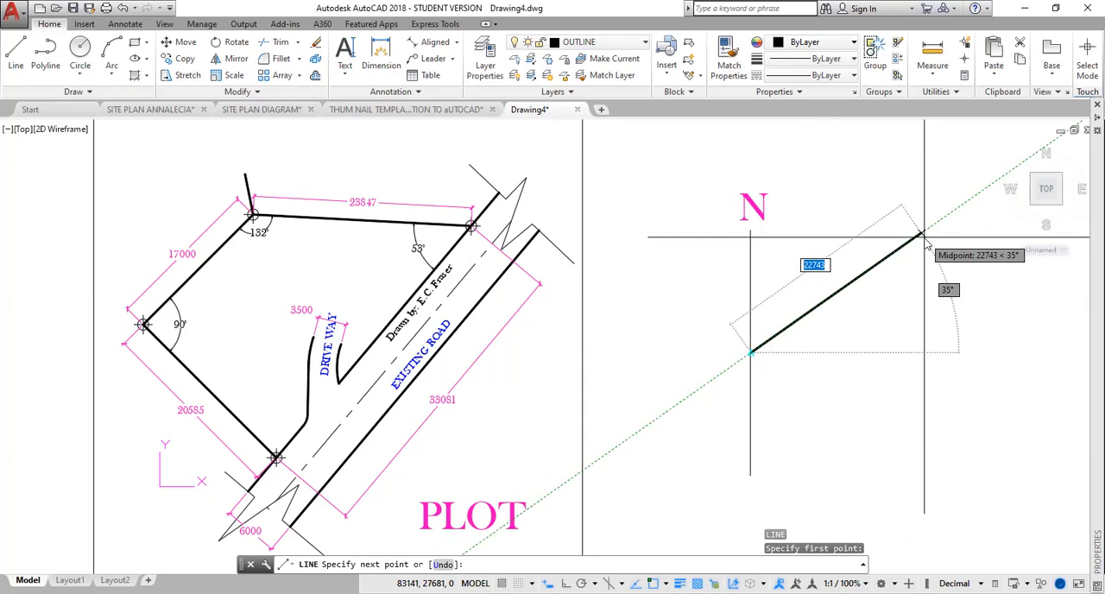
type("17000")
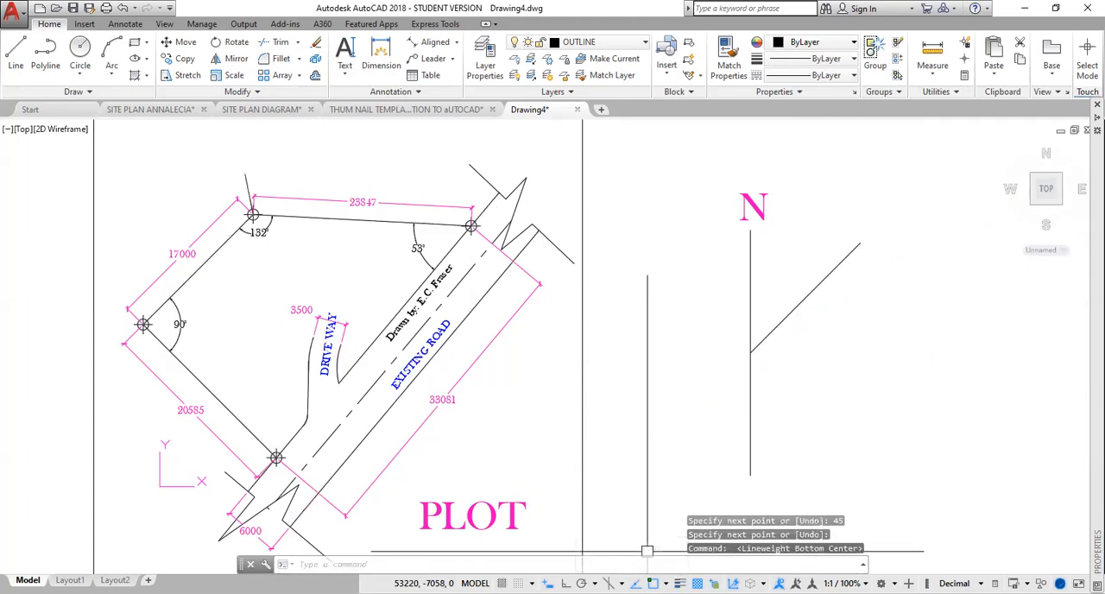
mouse_move(809, 321)
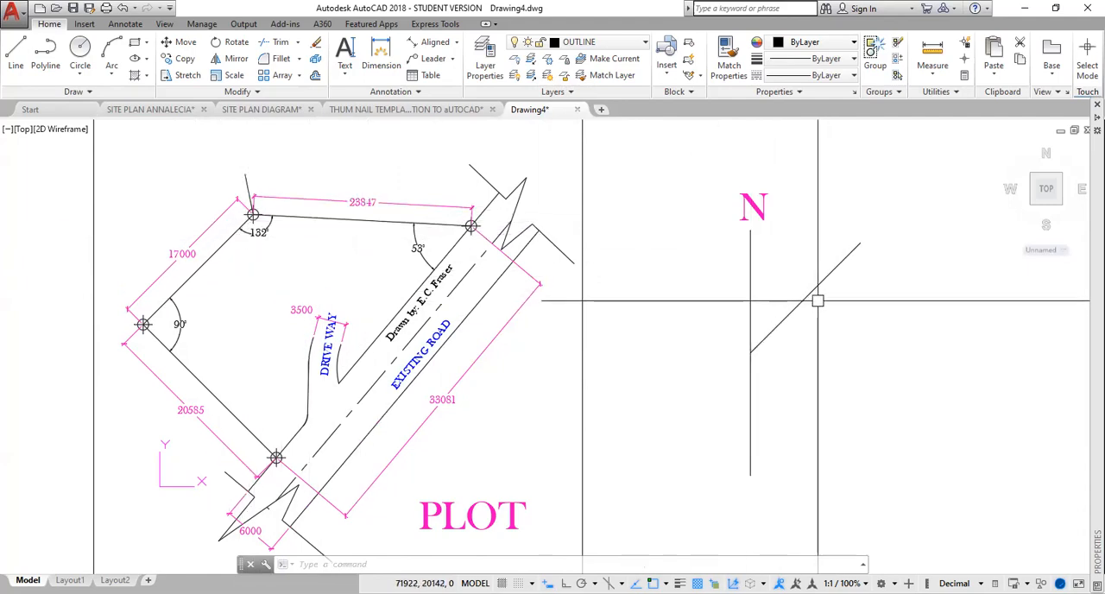
mouse_move(816, 291)
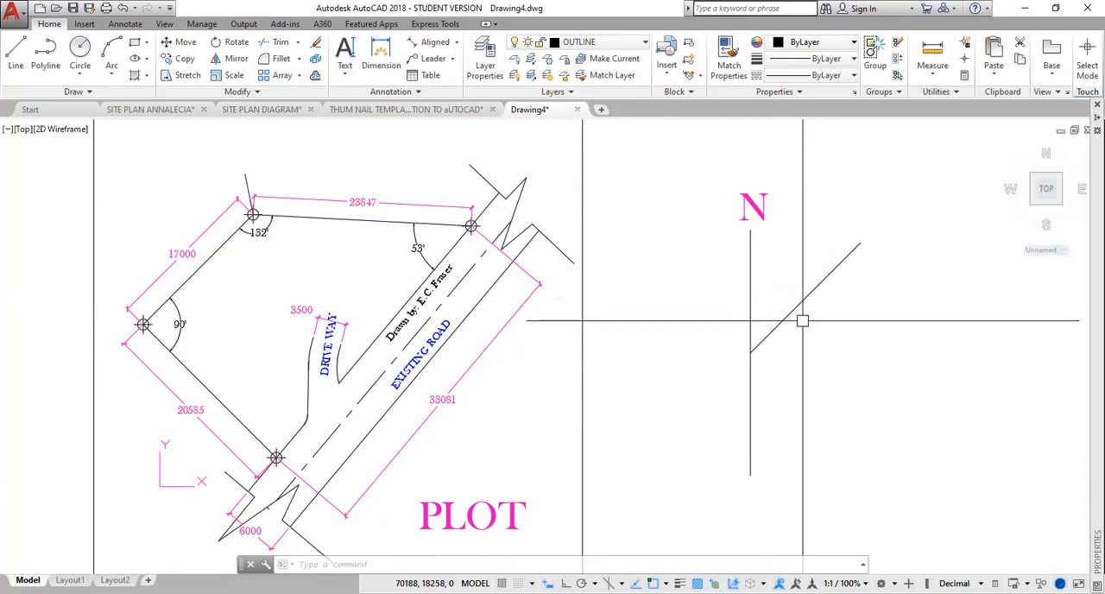
mouse_move(833, 348)
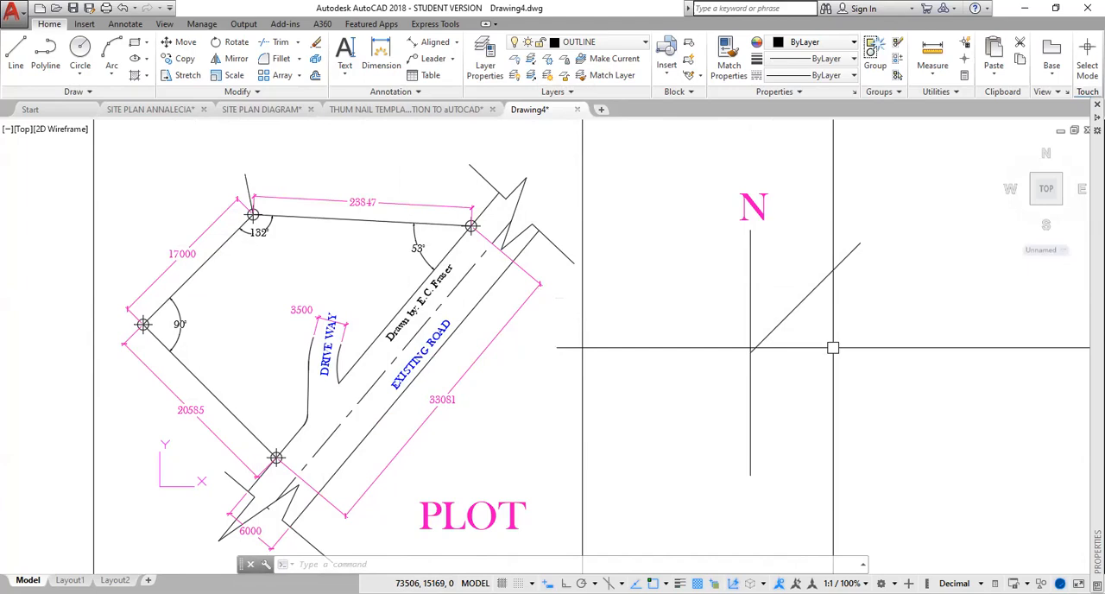
Step: Rotate a copy of the first boundary line 132° about its top endpoint
type("Re")
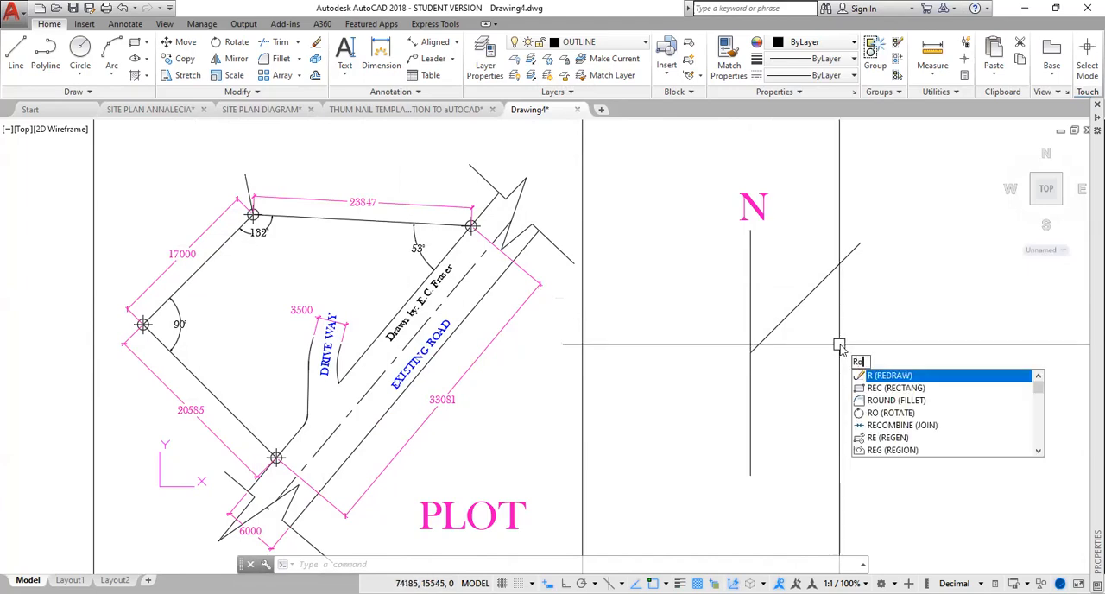
type("O")
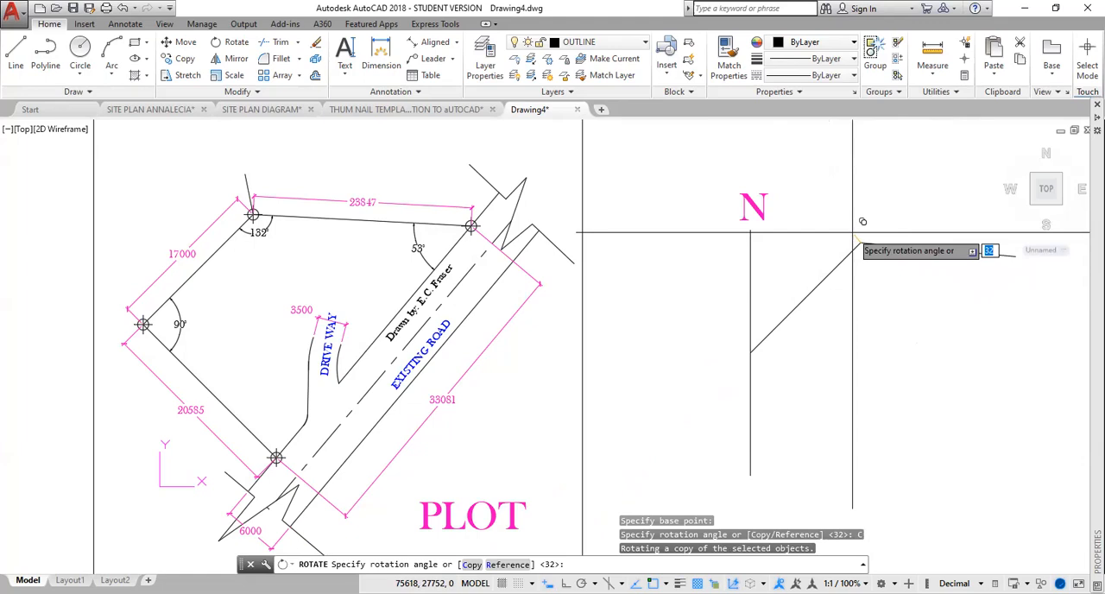
type("132")
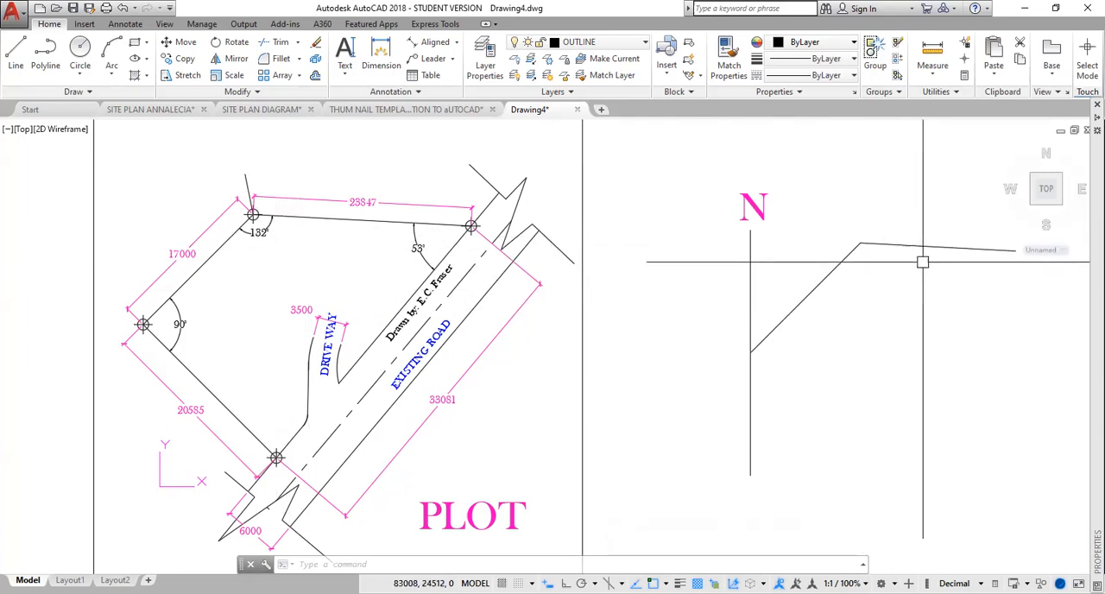
mouse_move(937, 250)
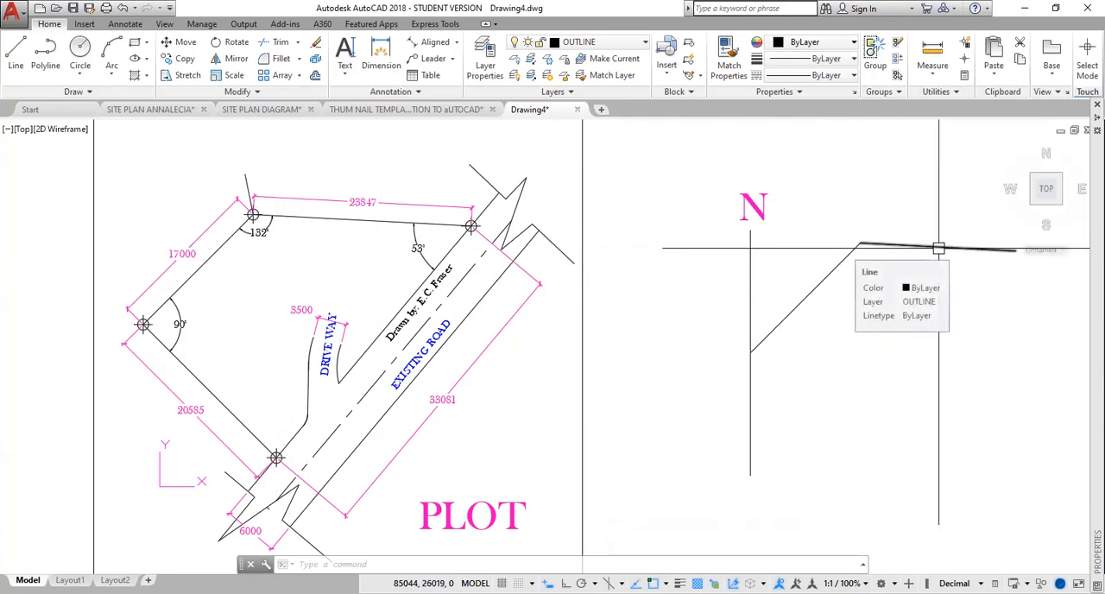
Step: Select the new top side and start lengthening it to a 23847 total
left_click(937, 249)
type("LENG")
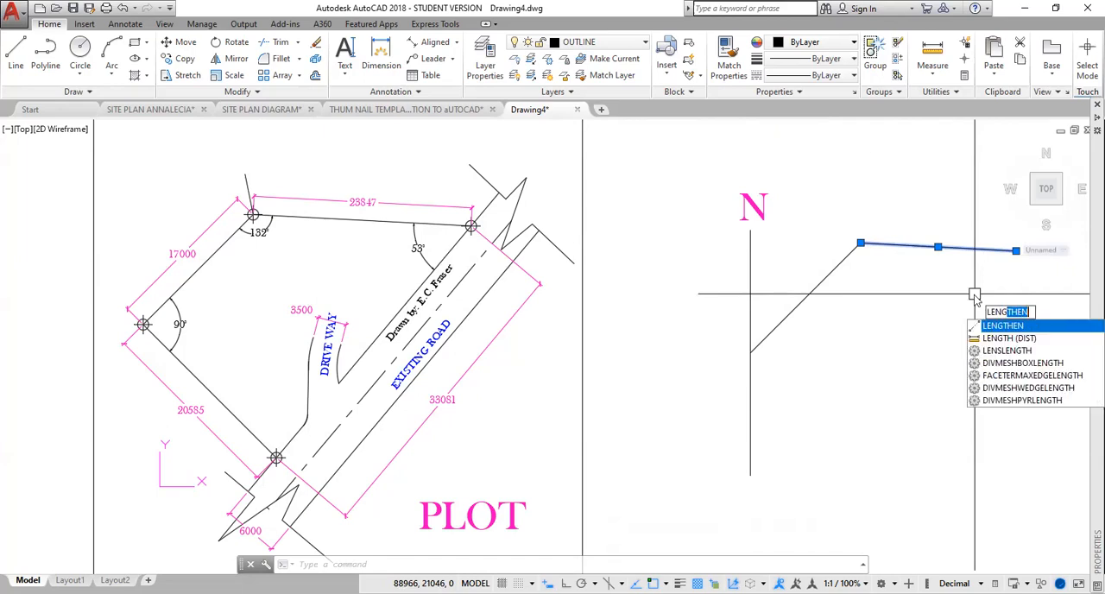
left_click(1002, 326)
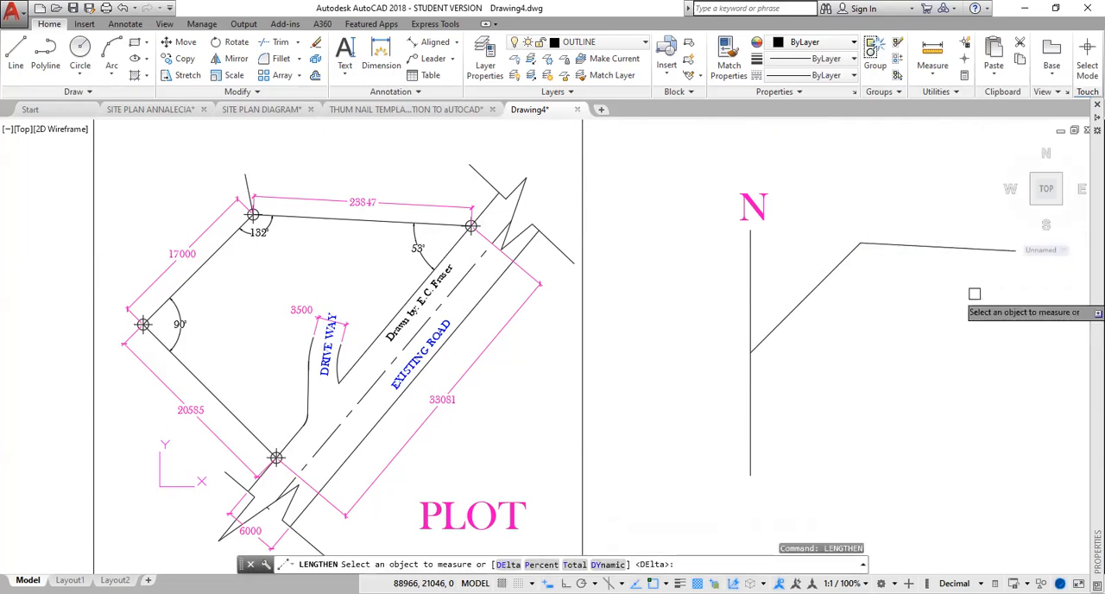
mouse_move(890, 362)
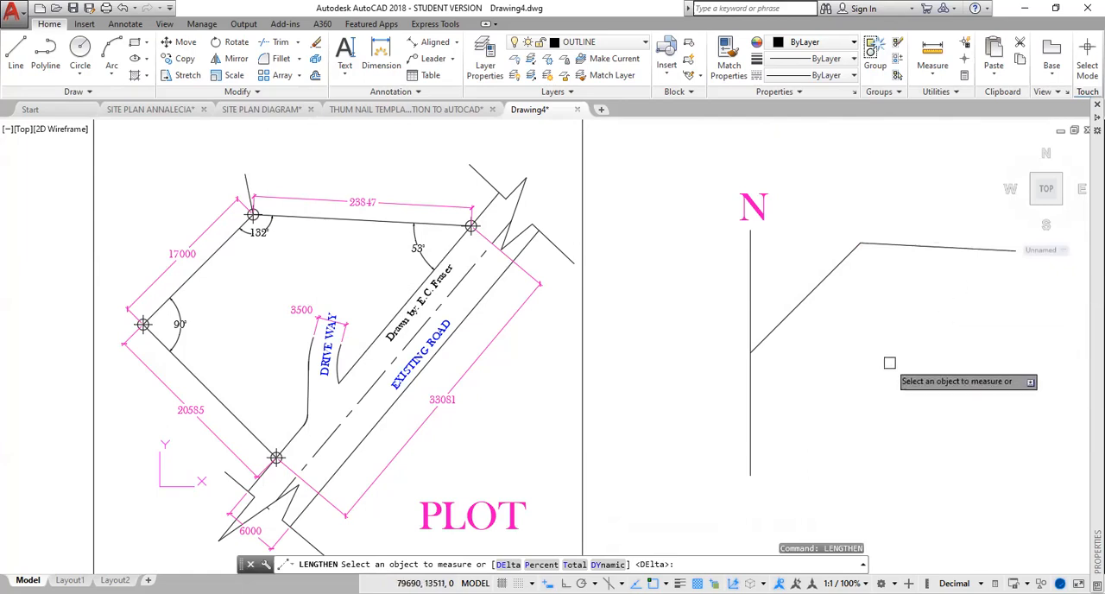
mouse_move(993, 268)
type("T")
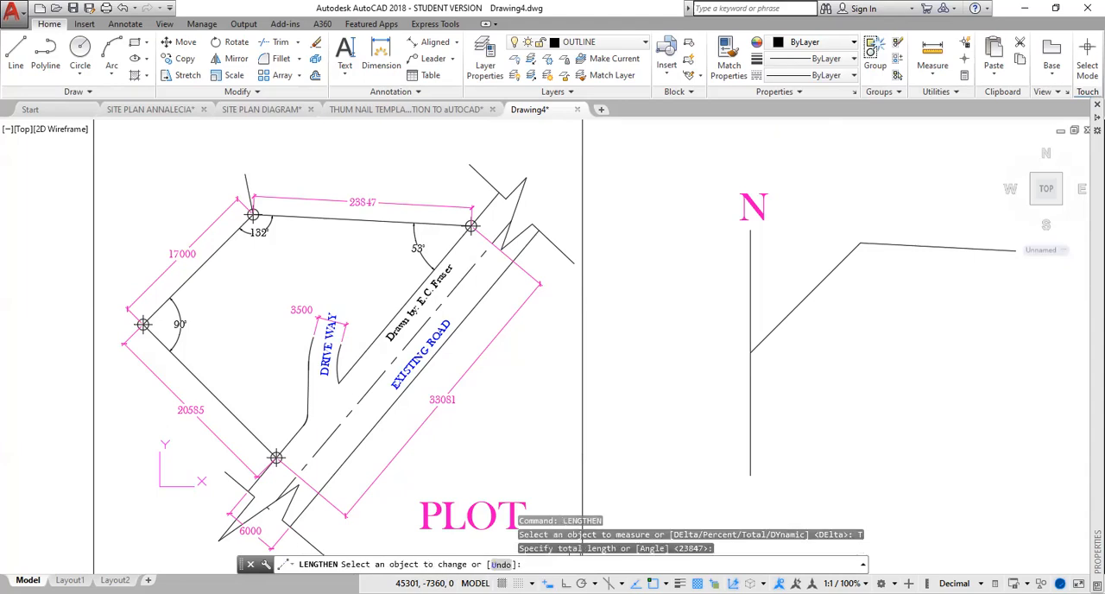
mouse_move(954, 373)
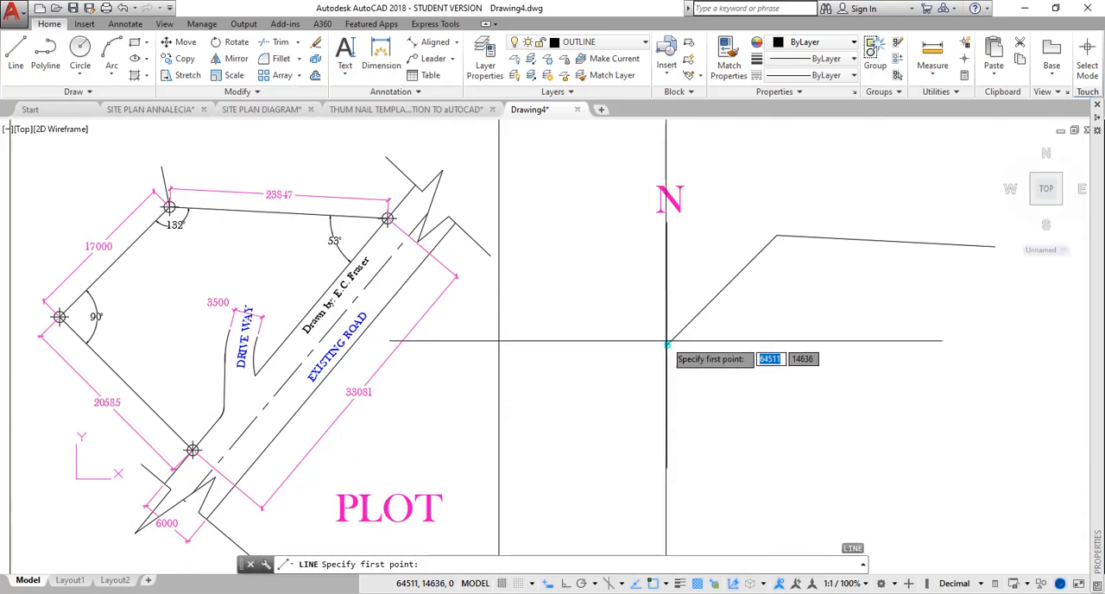
Step: Draw the down-right sloping edge from the plot's left corner, entering 20
left_click(667, 343)
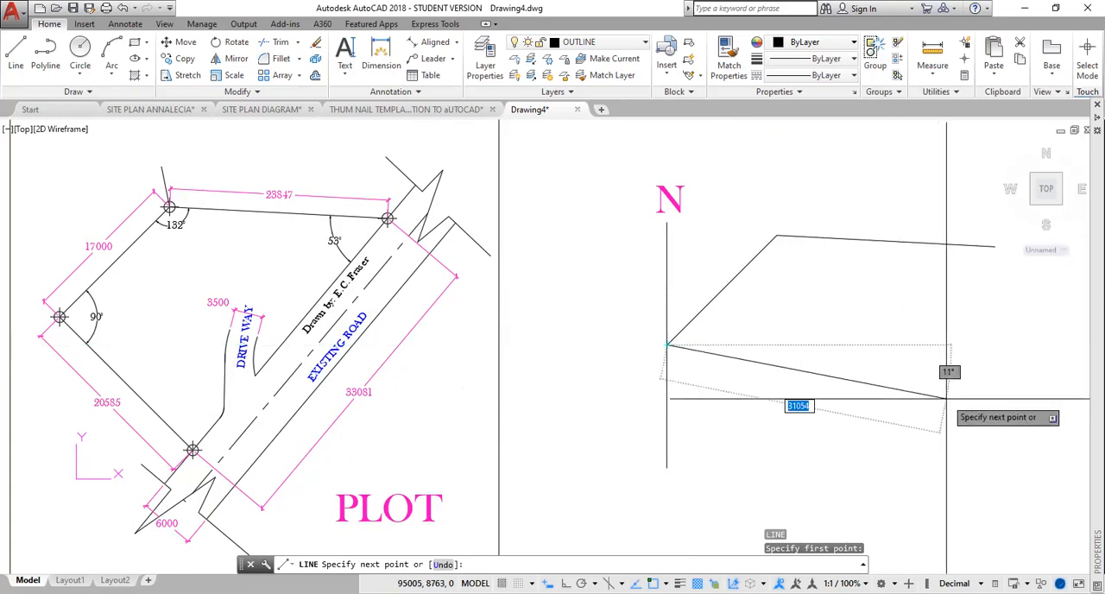
type("20")
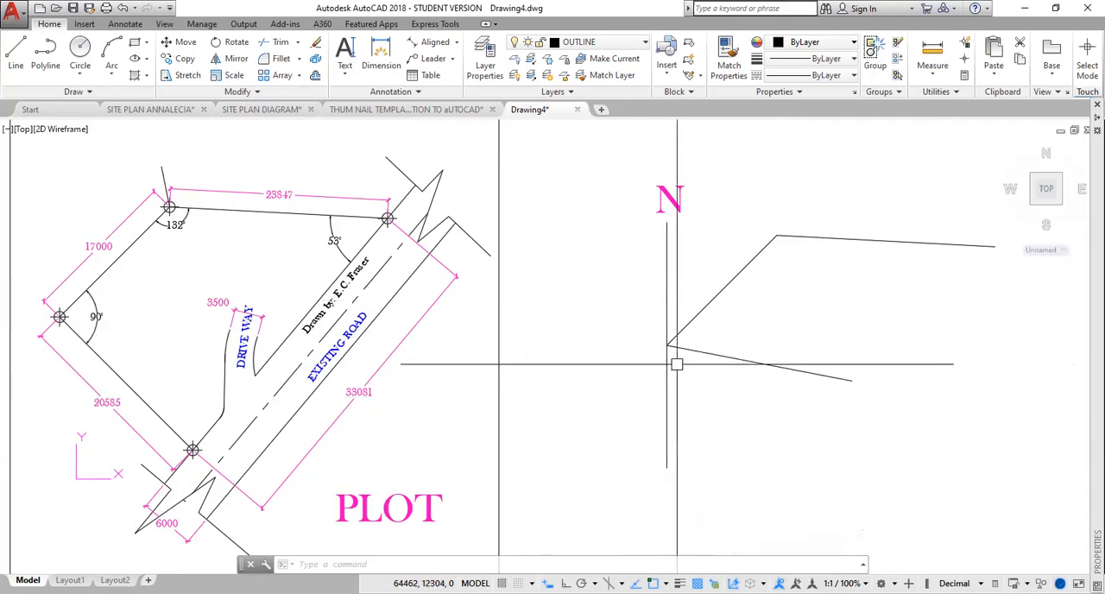
mouse_move(788, 325)
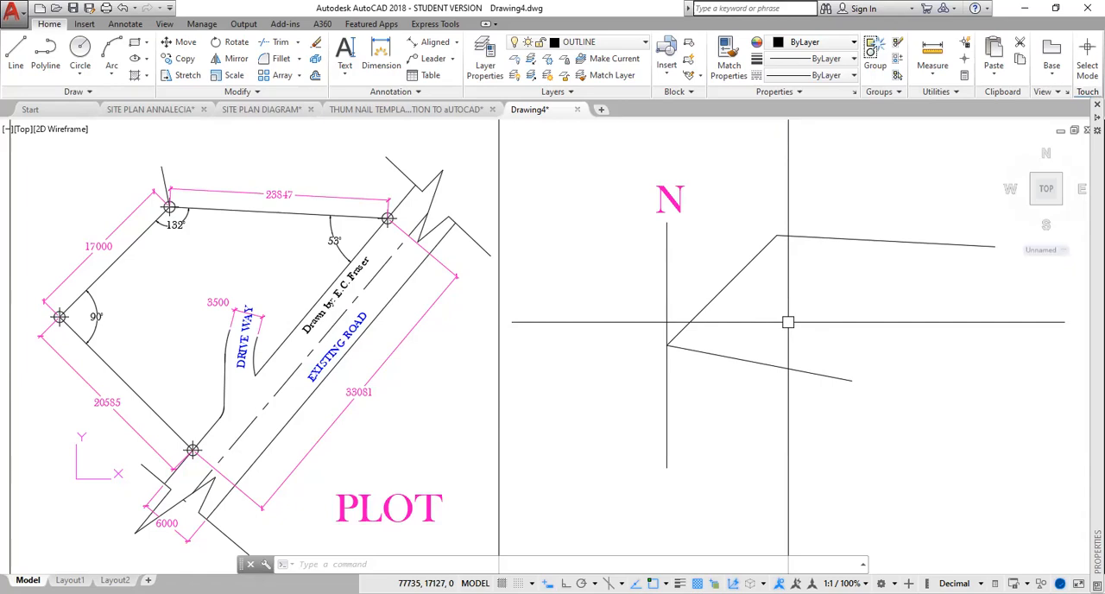
Step: Constrain the new lower line perpendicular to the upper-left side using GCPERPENDICULAR
type("GCPERPENDICULAR")
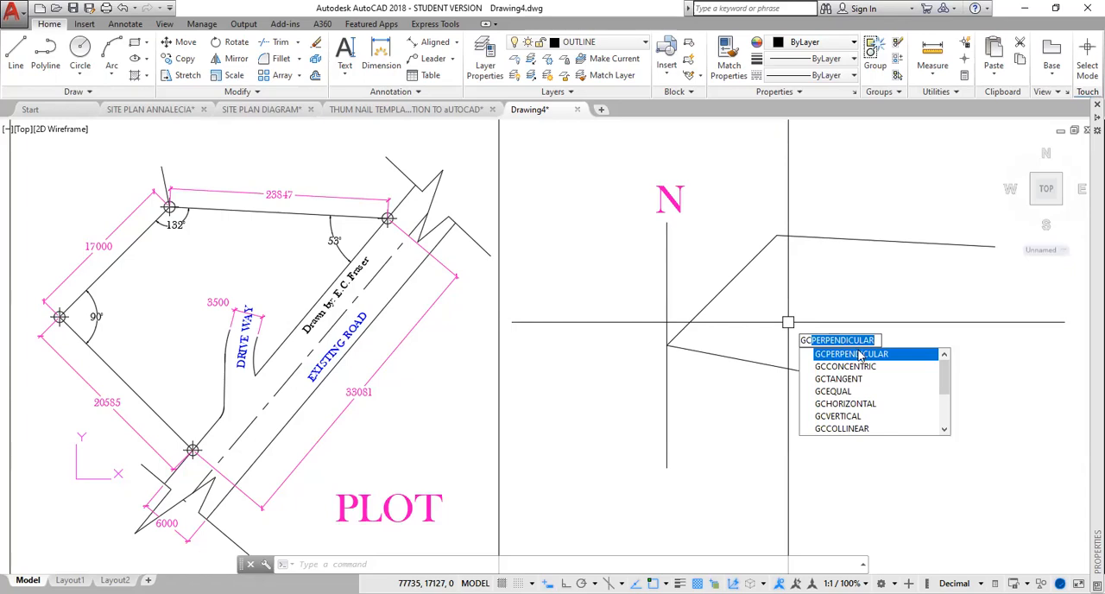
left_click(851, 354)
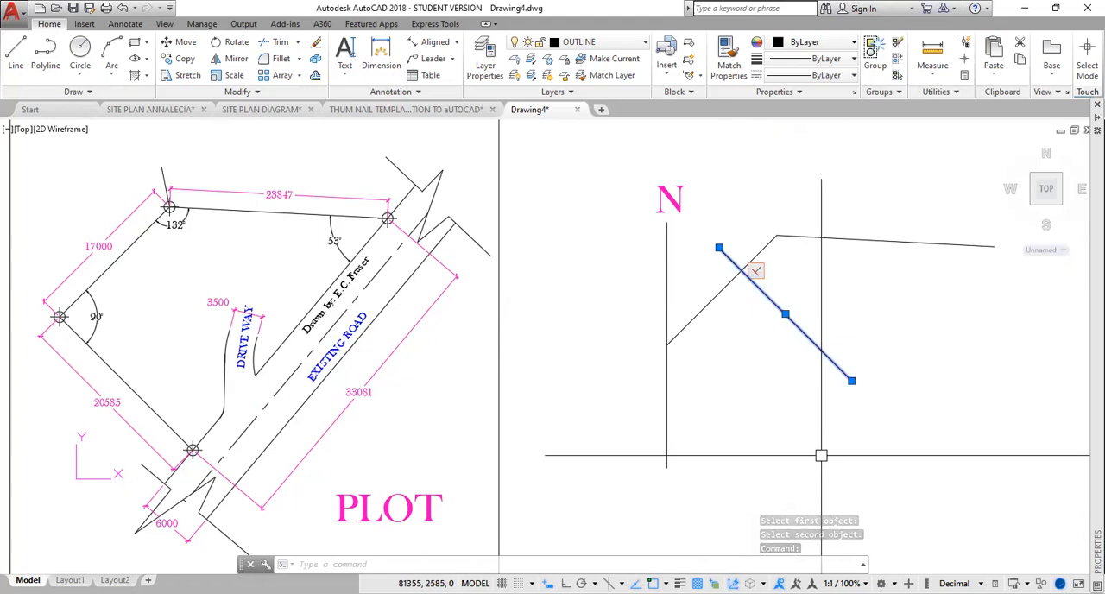
Step: Move the perpendicular line so its end meets the plot's left corner
type("M")
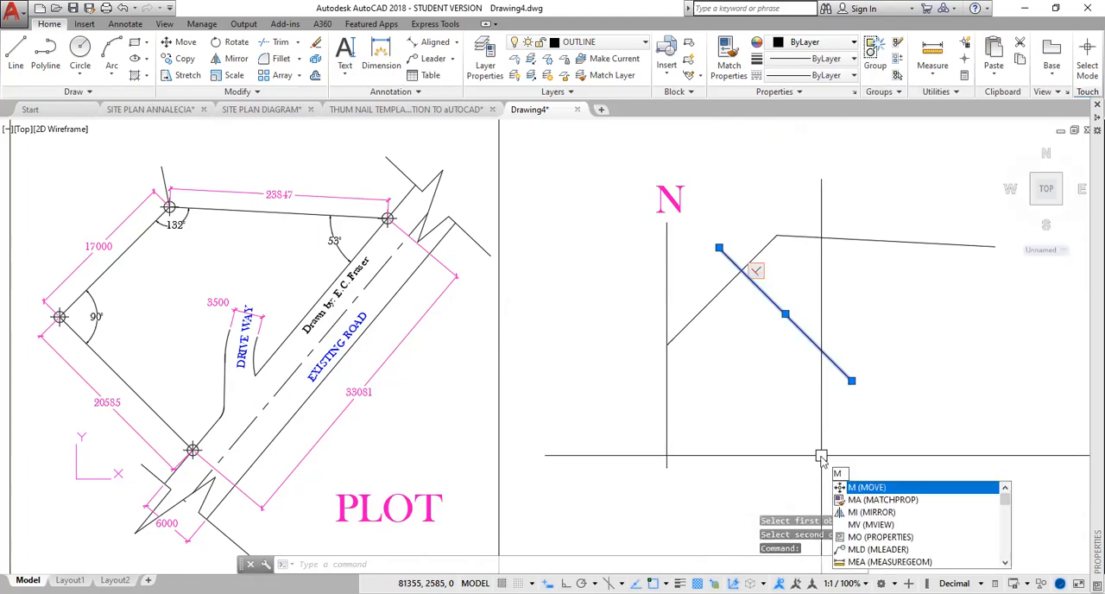
left_click(867, 487)
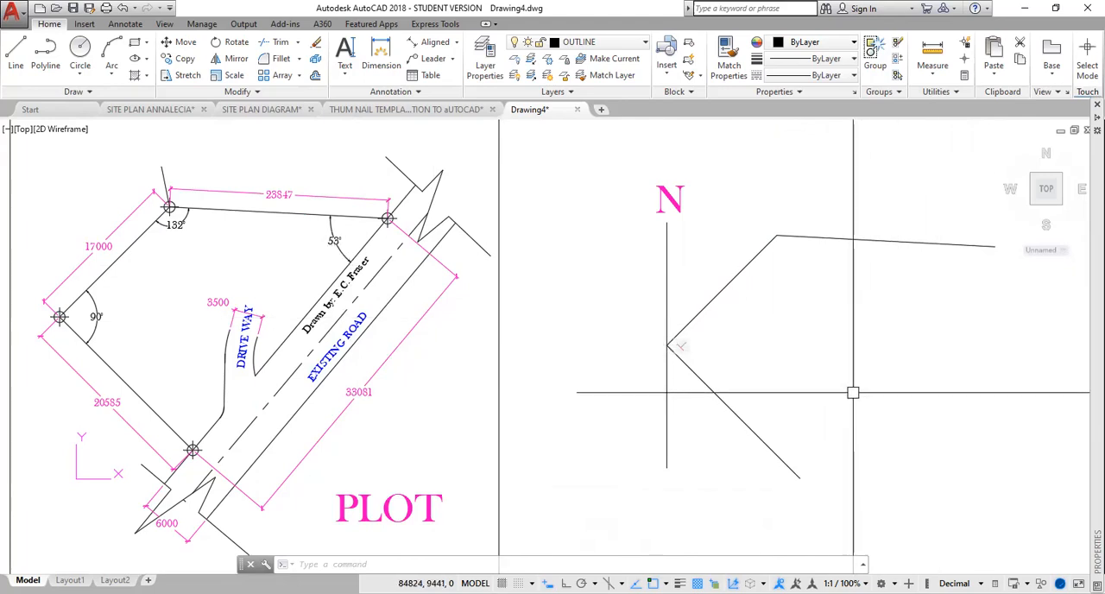
type("RO")
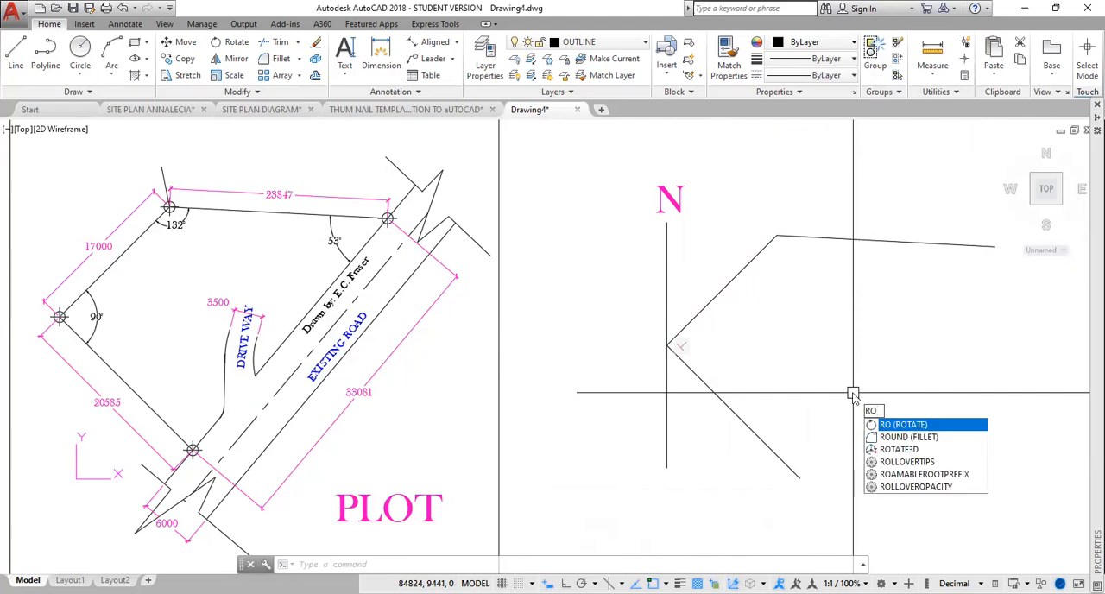
key("enter")
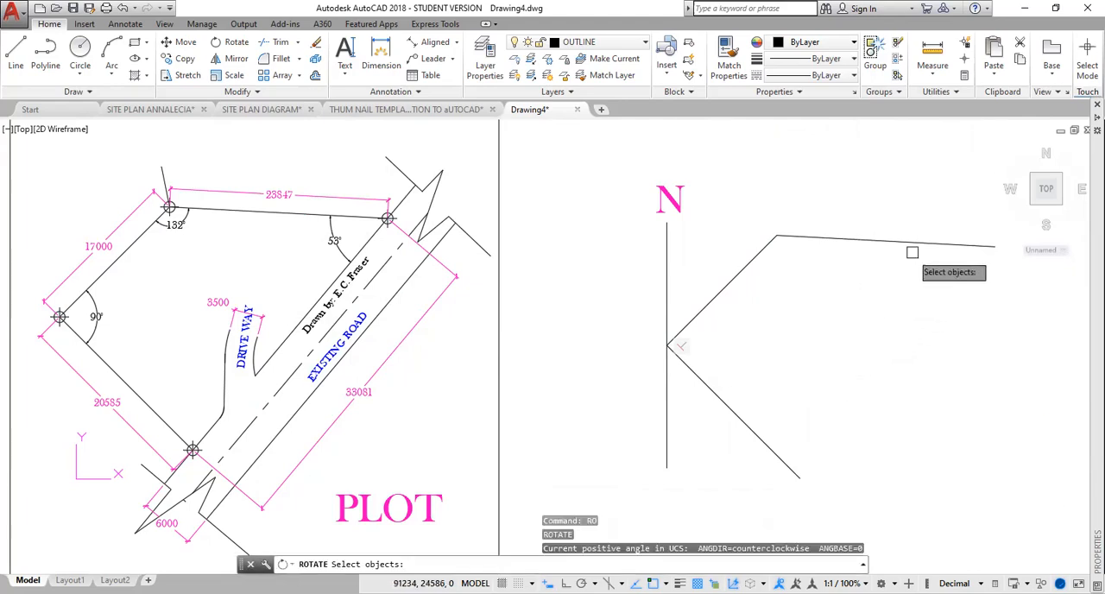
left_click(885, 240)
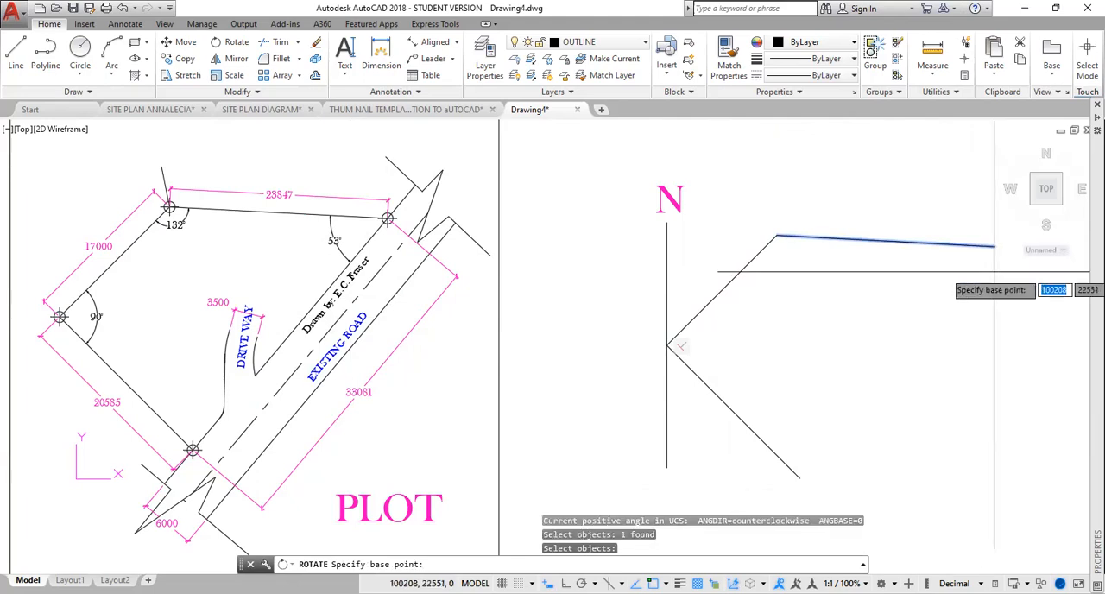
mouse_move(995, 247)
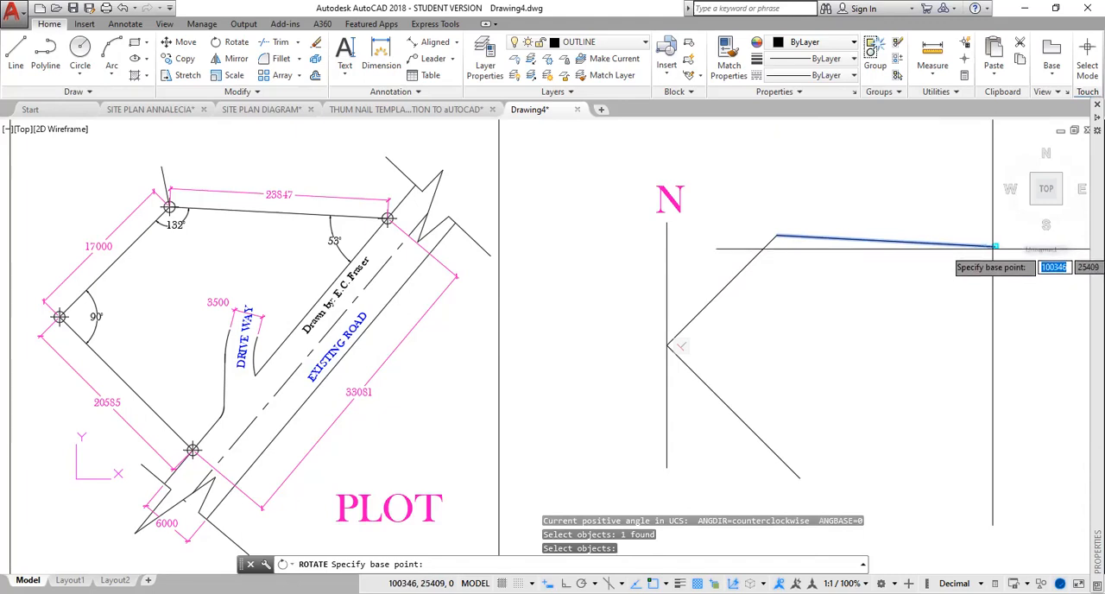
left_click(995, 248)
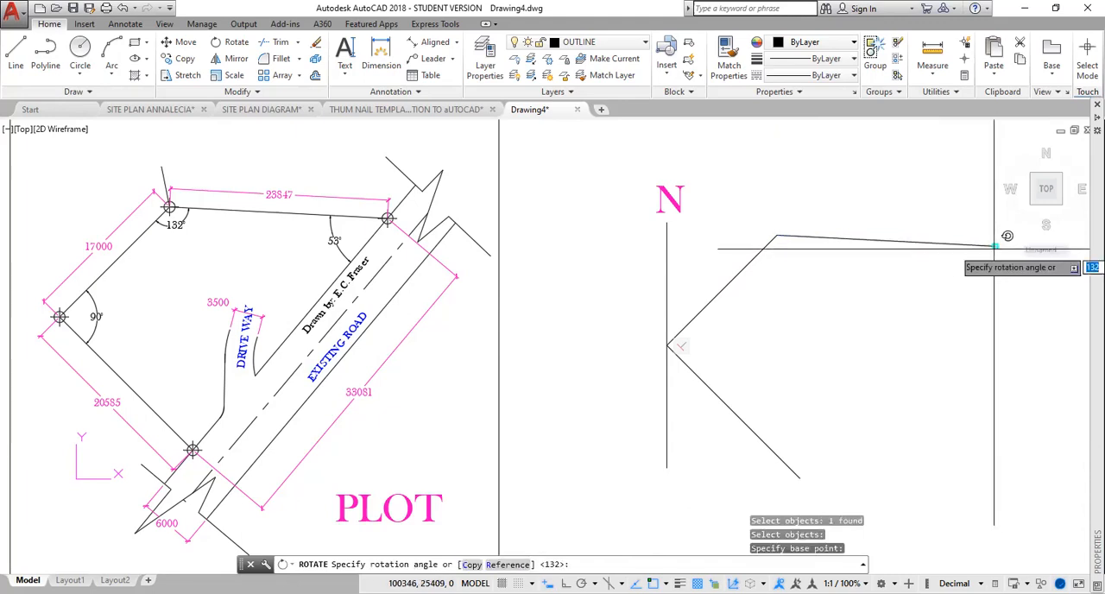
mouse_move(997, 243)
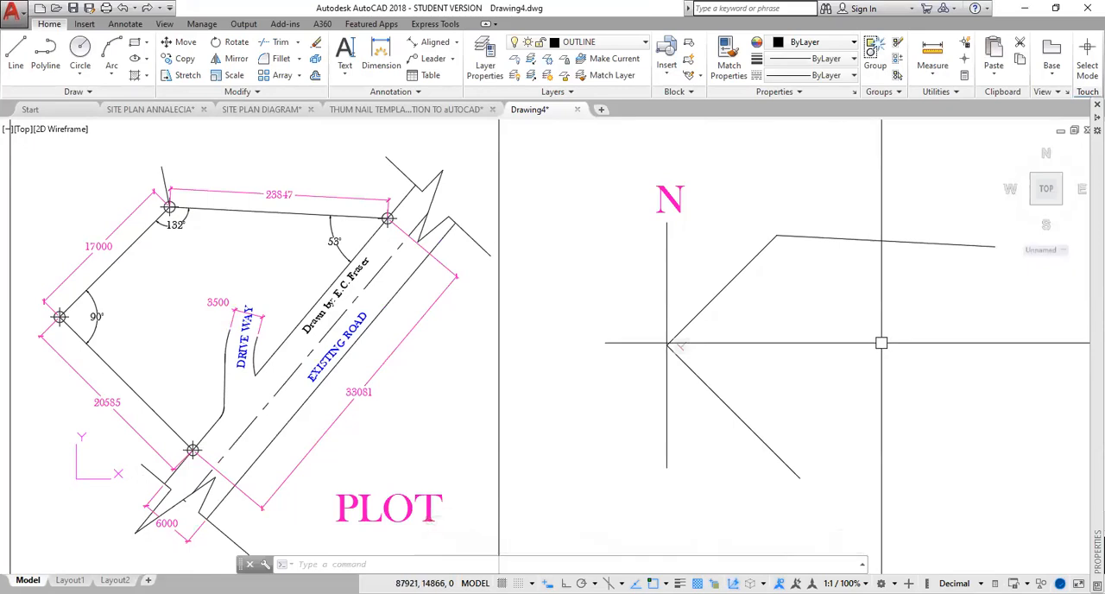
Step: Rotate a copy of the top edge 53° about its right endpoint
type("RO")
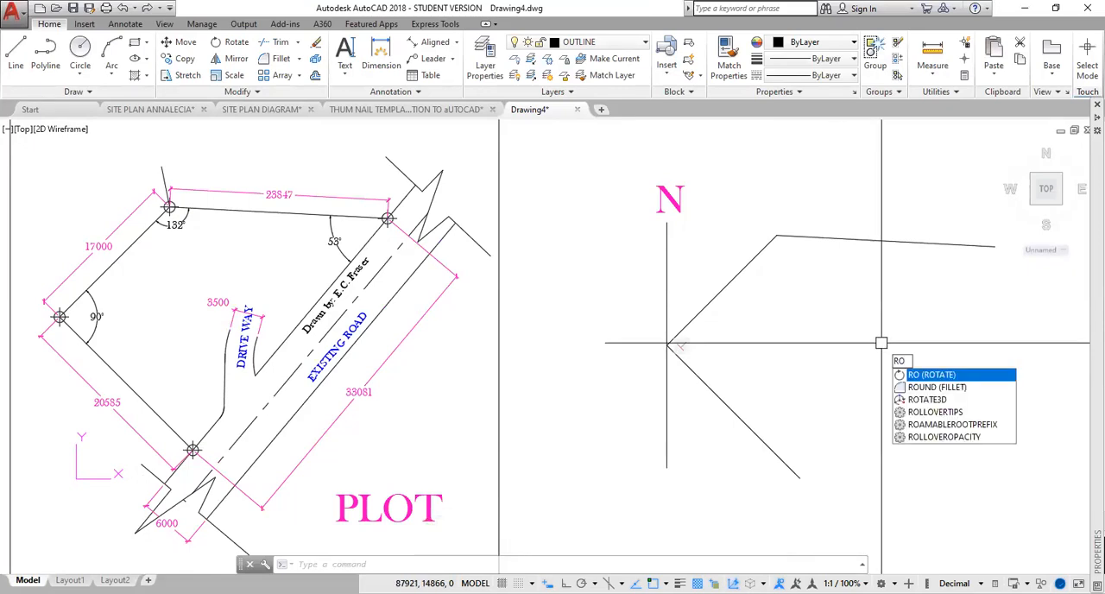
left_click(933, 374)
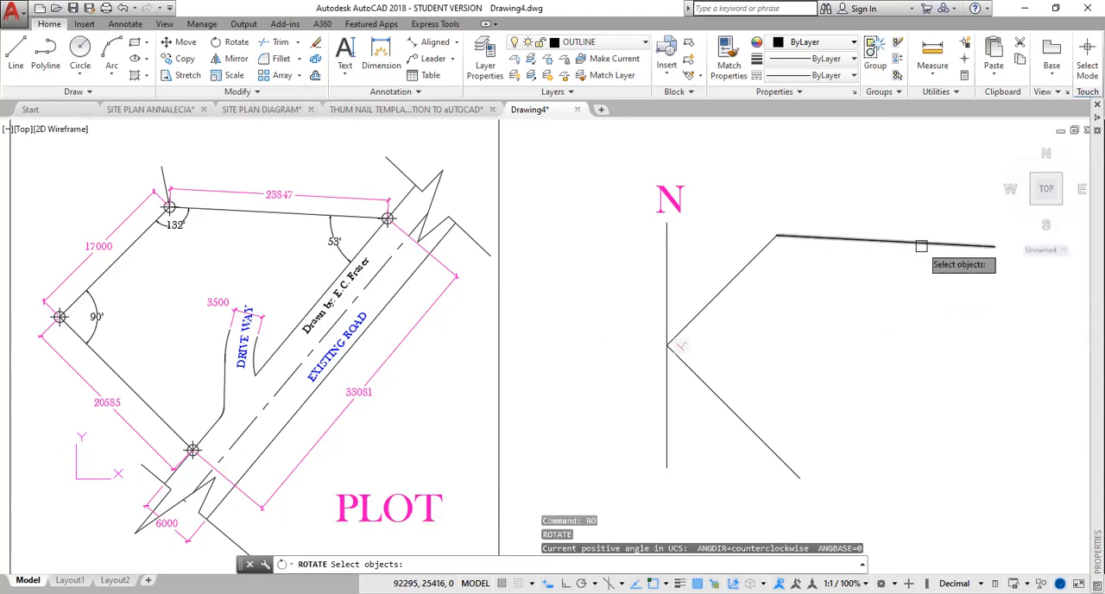
left_click(922, 247)
type("53")
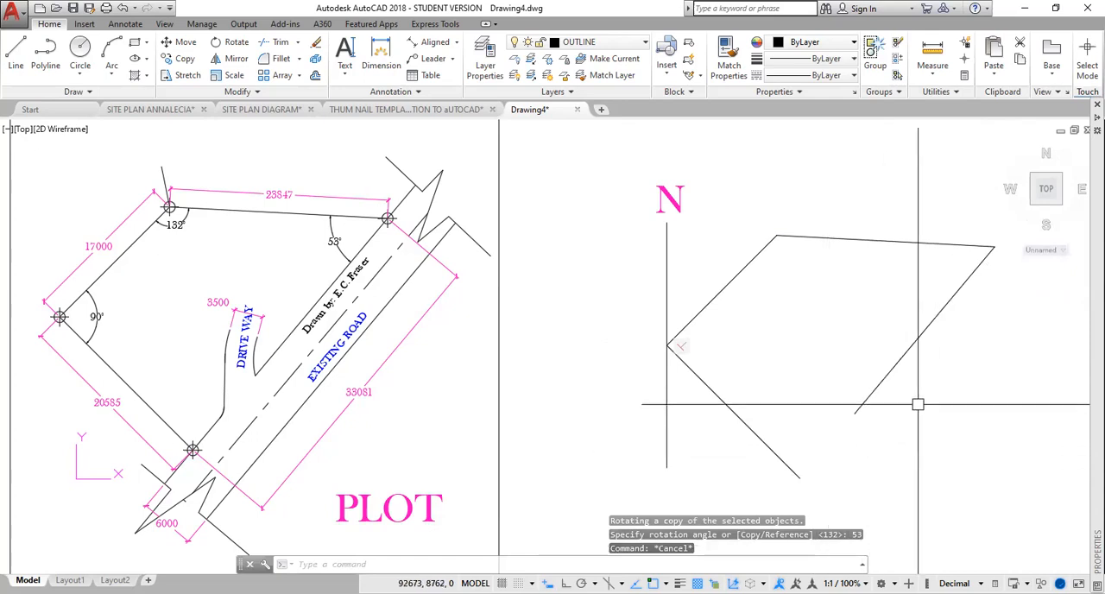
mouse_move(918, 395)
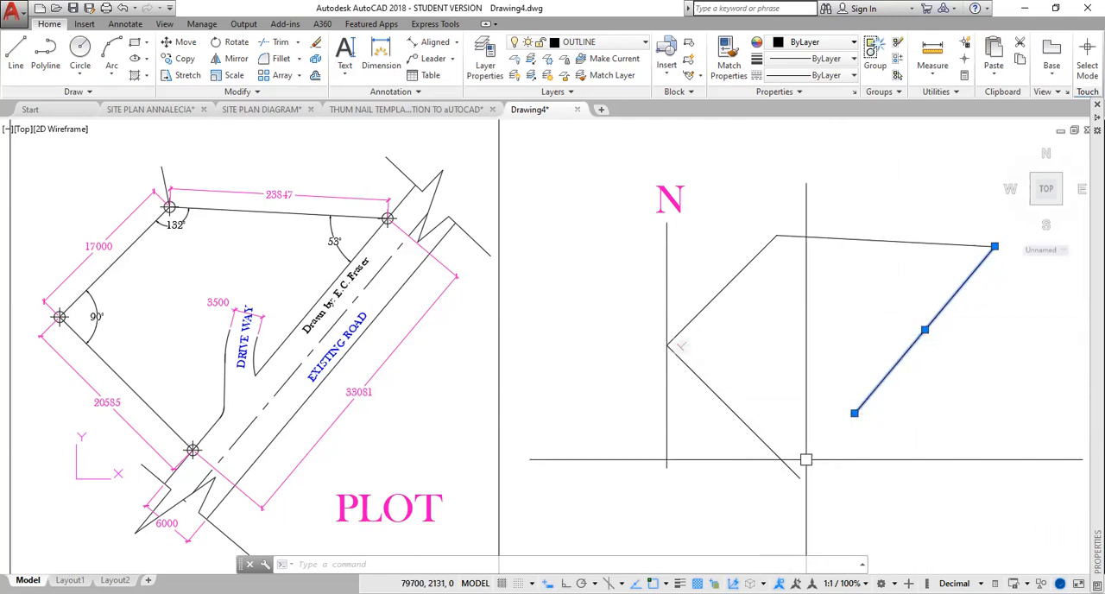
mouse_move(809, 465)
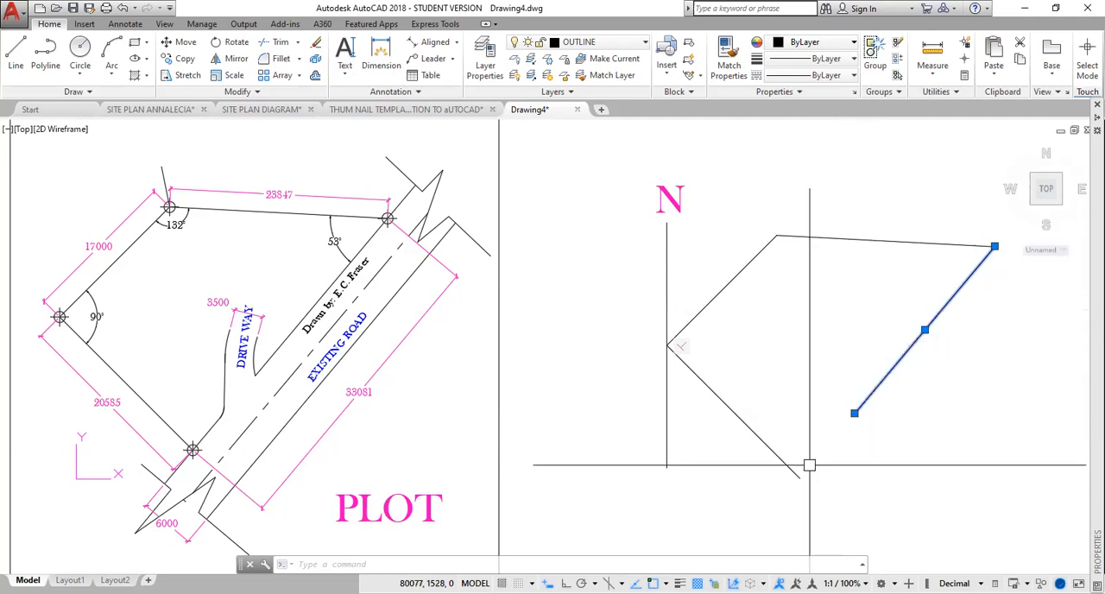
Step: Join the right side's bottom end to the lower-left edge, closing the outline
type("F")
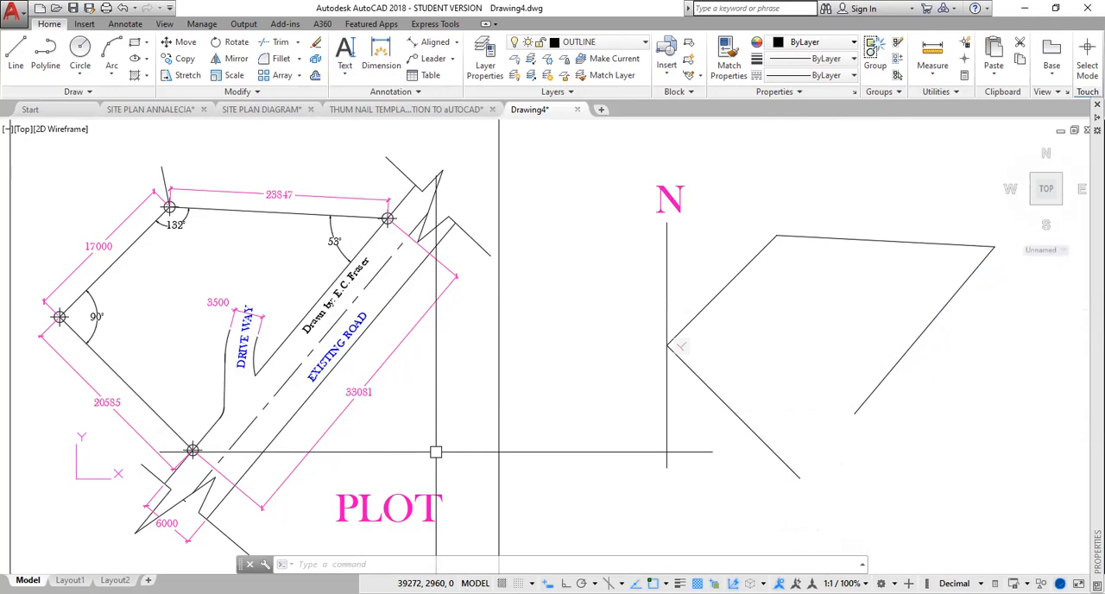
mouse_move(724, 410)
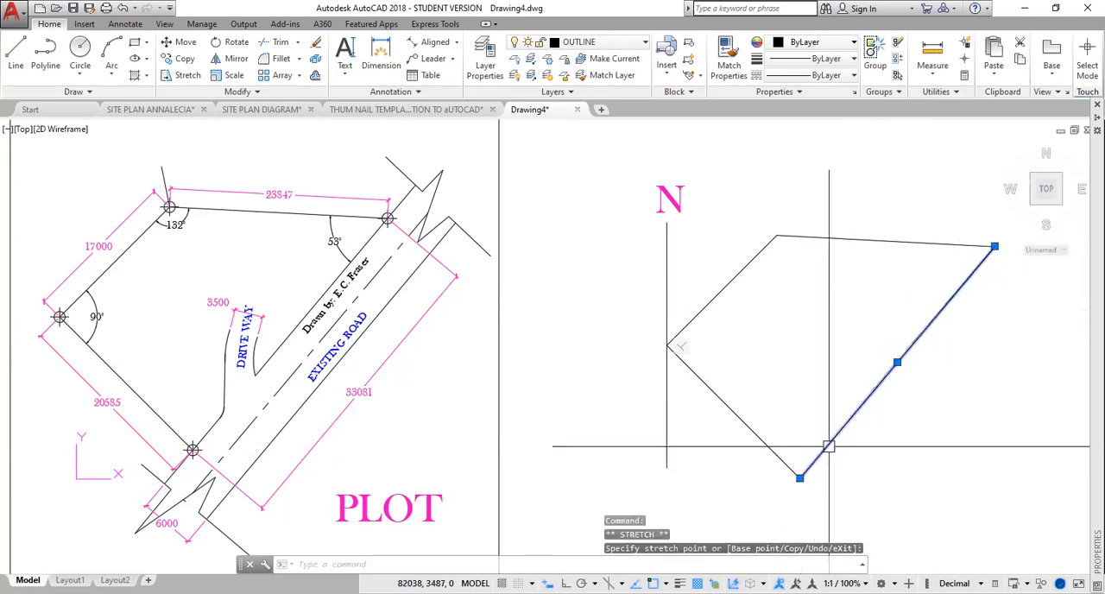
key("Escape")
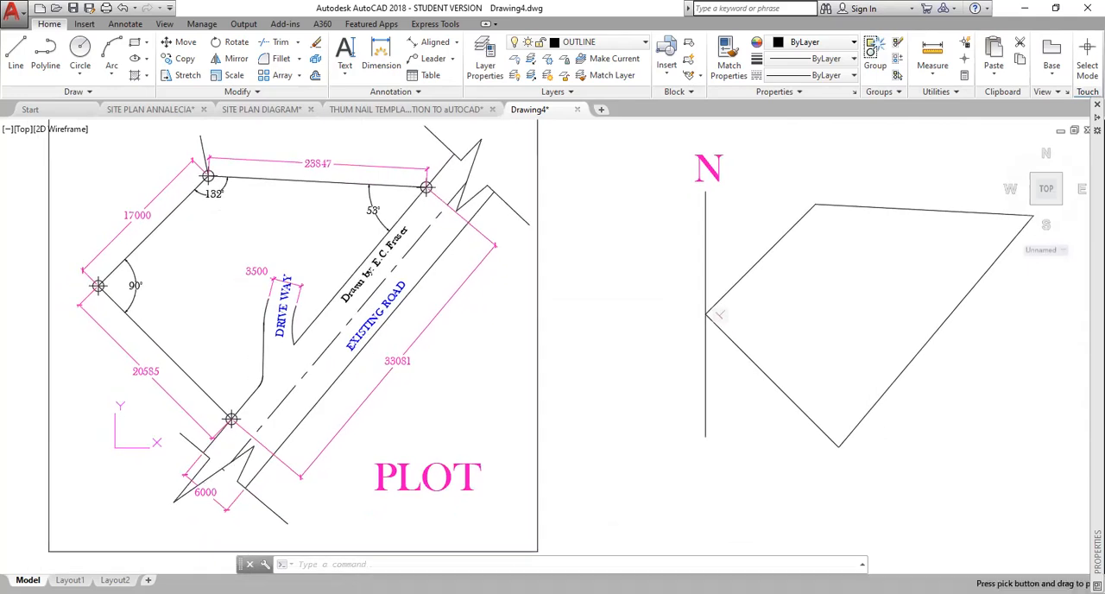
mouse_move(691, 334)
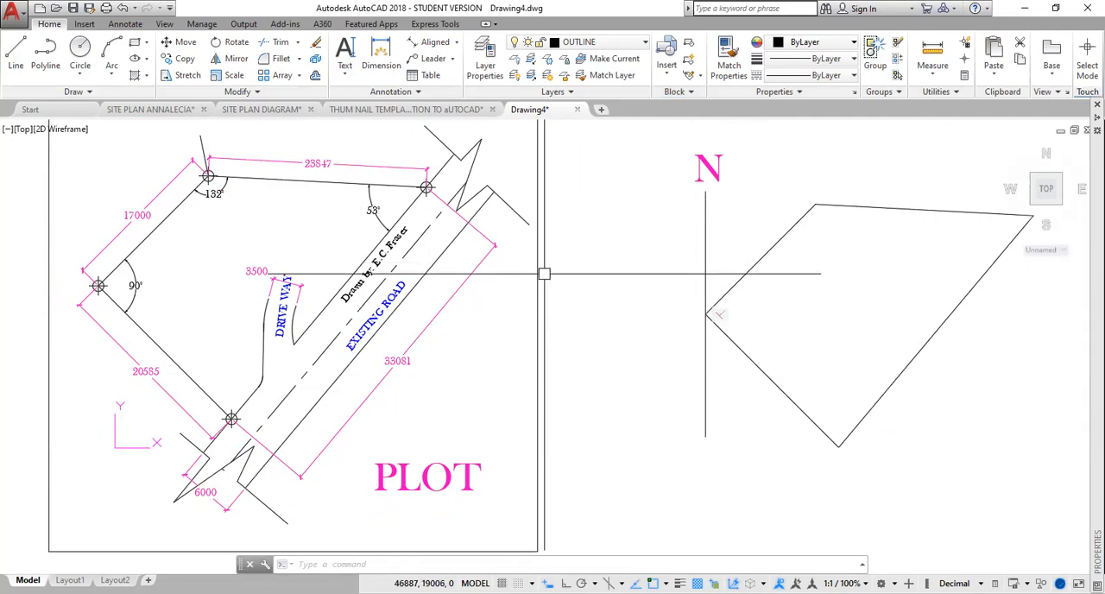
Step: Check the SITE PLAN ISO-25 dimension style, start an aligned dimension, and open the layer list
type("D")
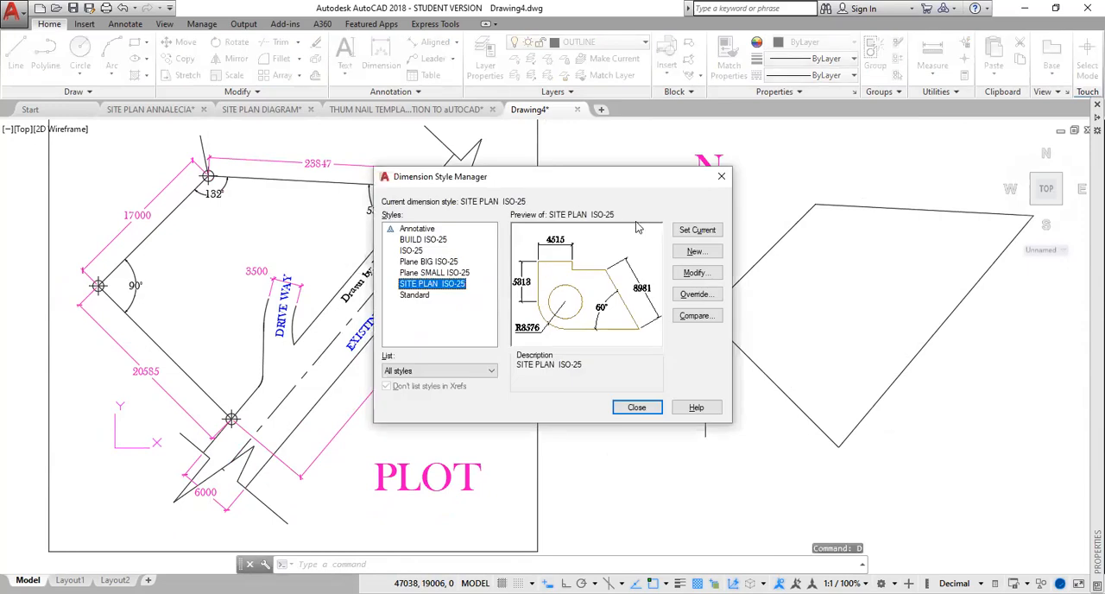
left_click(637, 407)
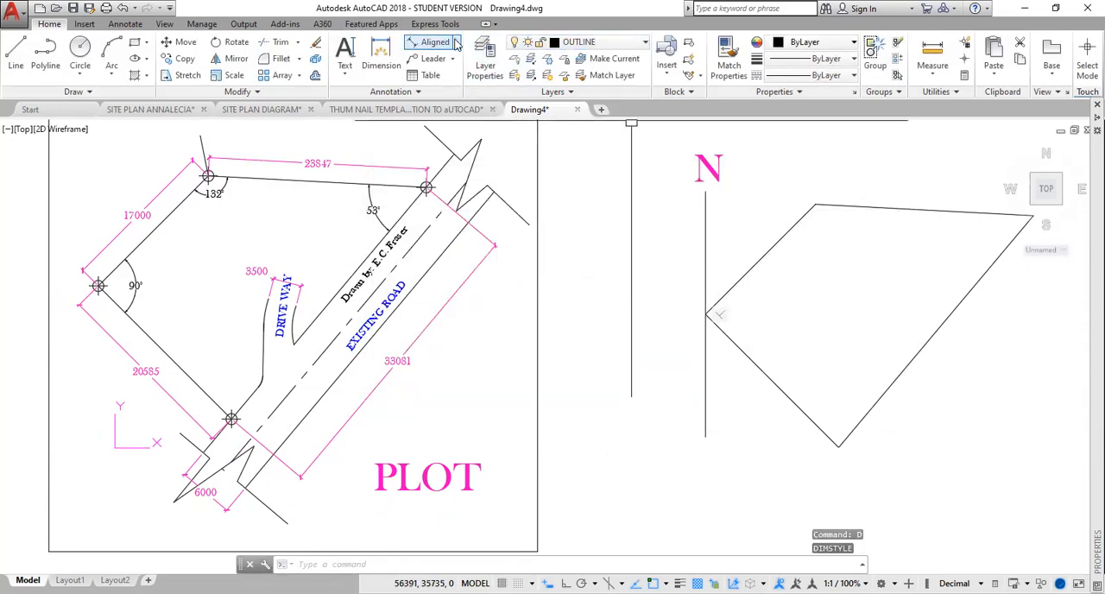
left_click(435, 41)
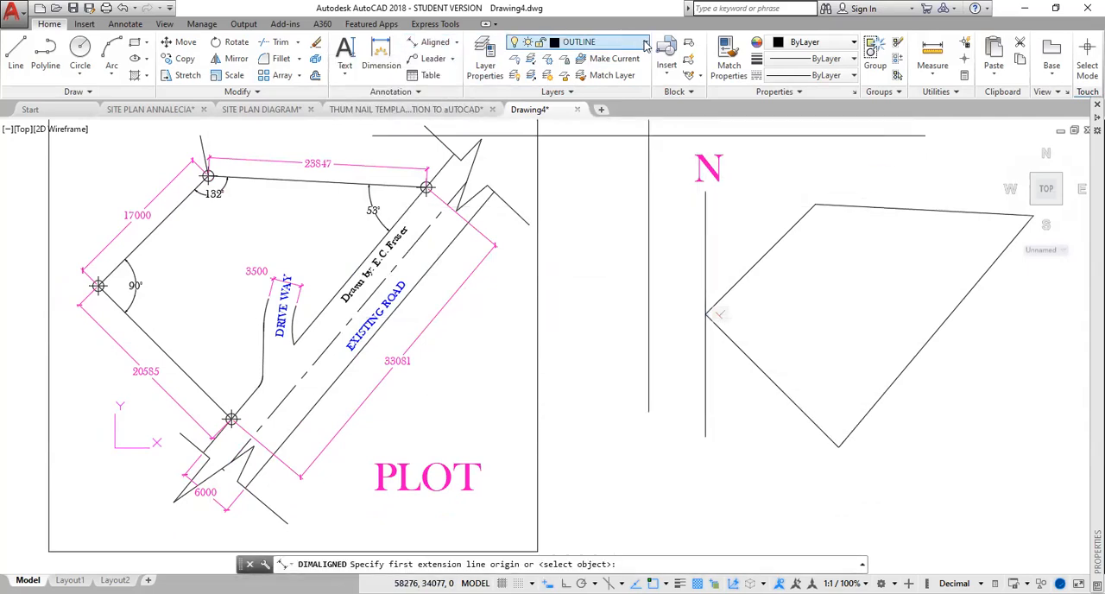
left_click(646, 41)
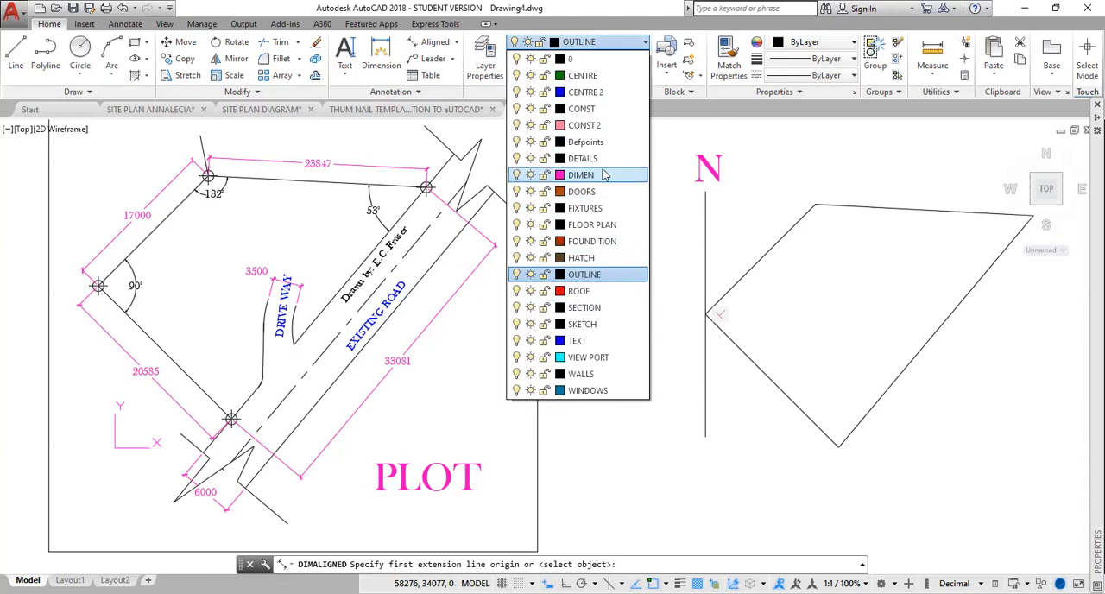
Step: Make DIMEN current and add aligned dimensions 17000, 20585, 23847 and 33081 to the new plot
left_click(581, 175)
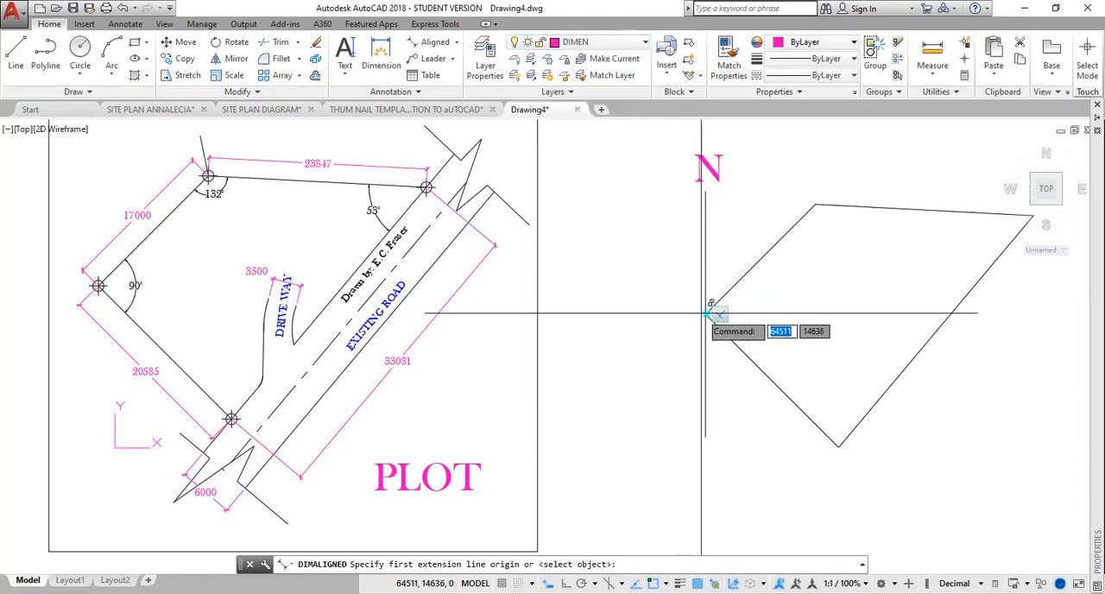
left_click(708, 315)
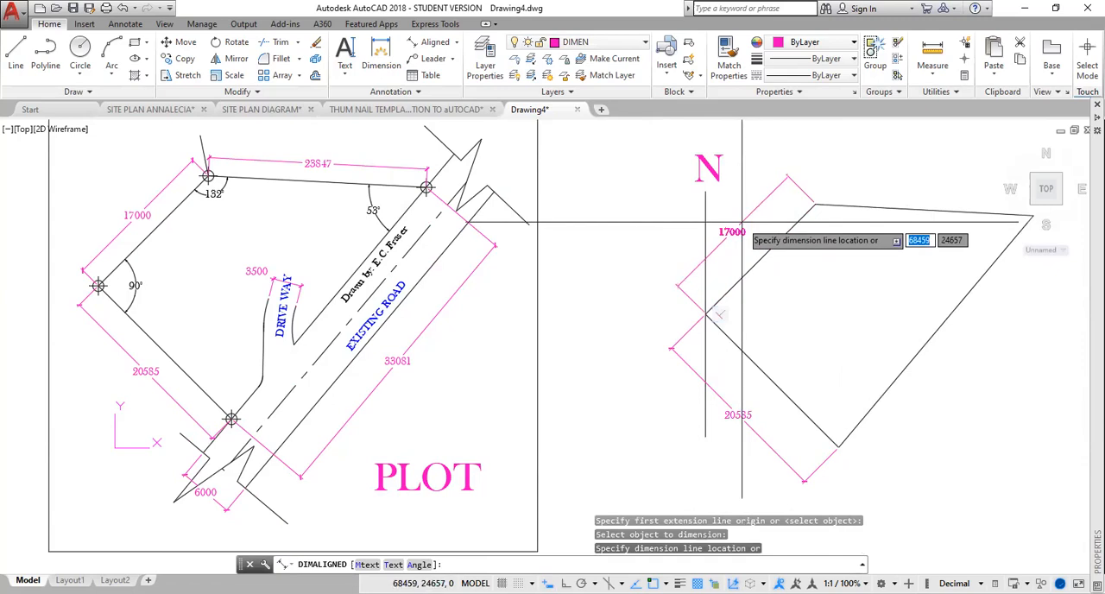
left_click(905, 282)
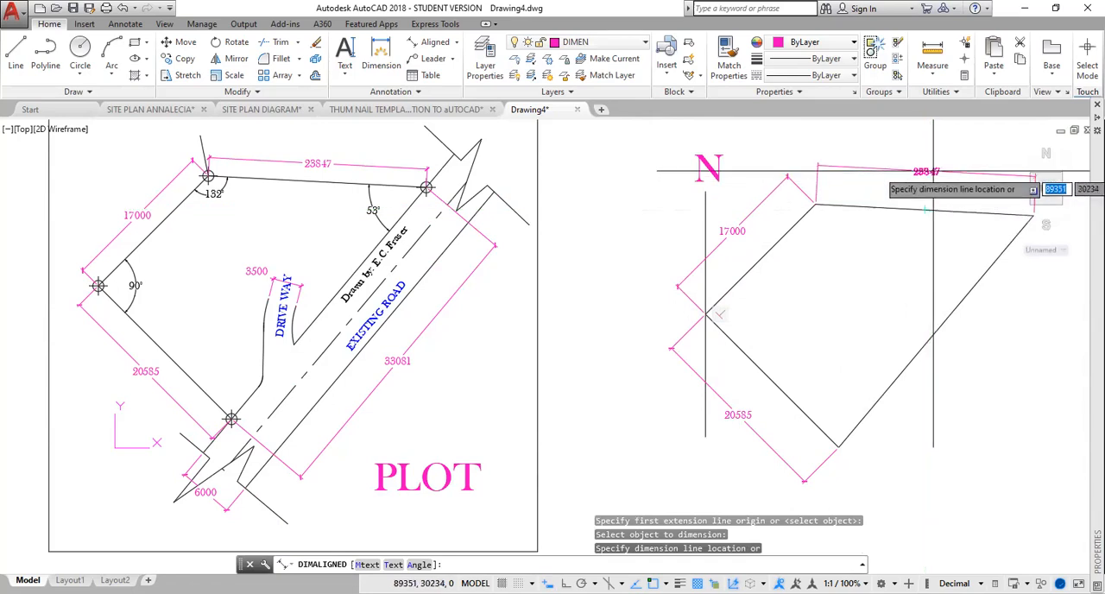
left_click(973, 381)
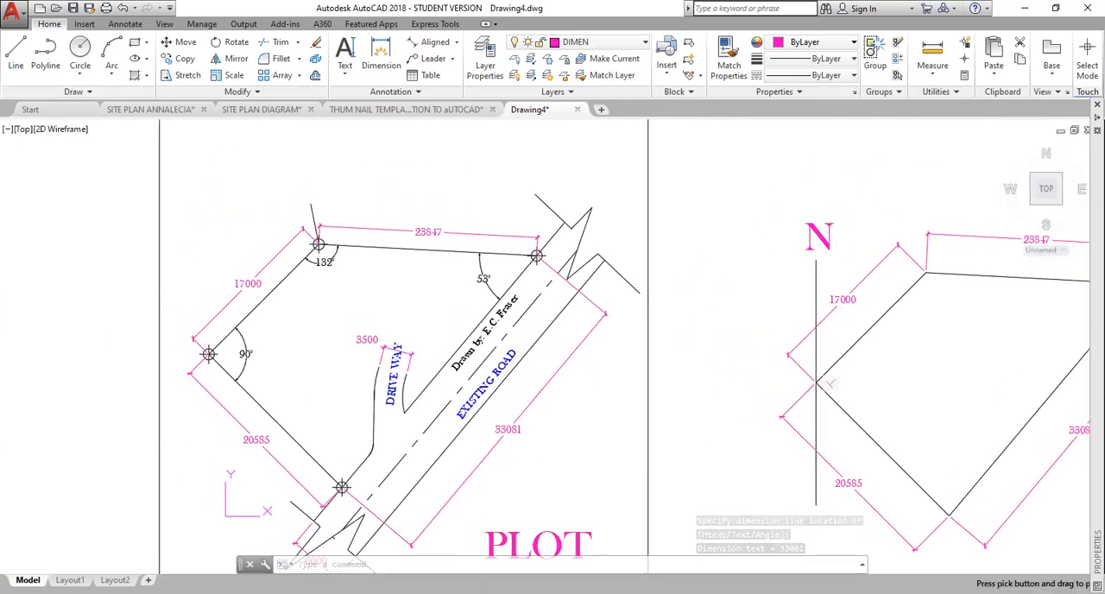
mouse_move(711, 350)
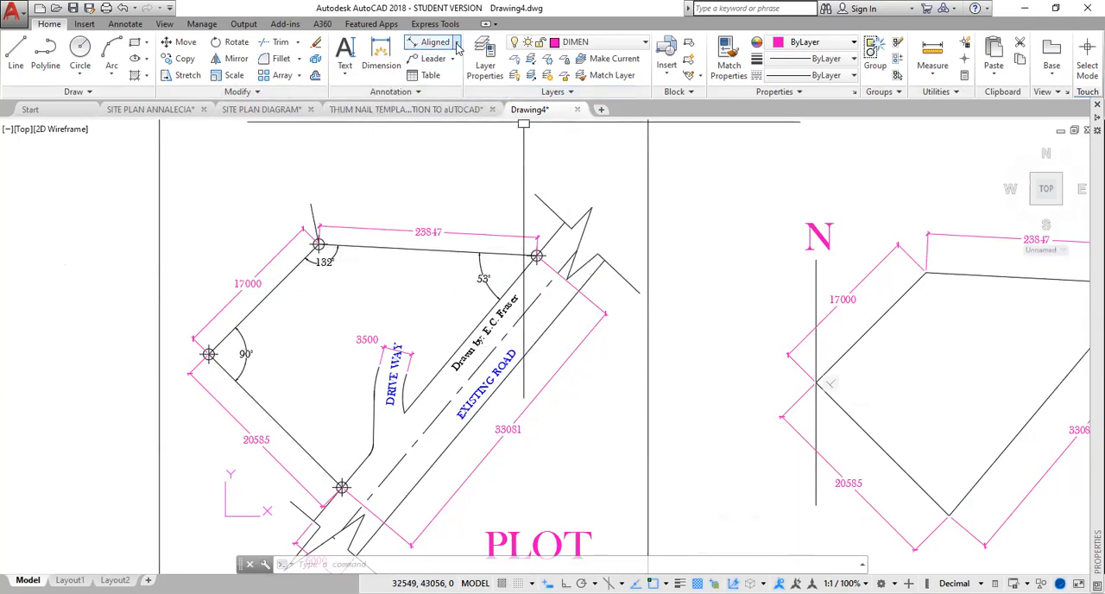
left_click(643, 42)
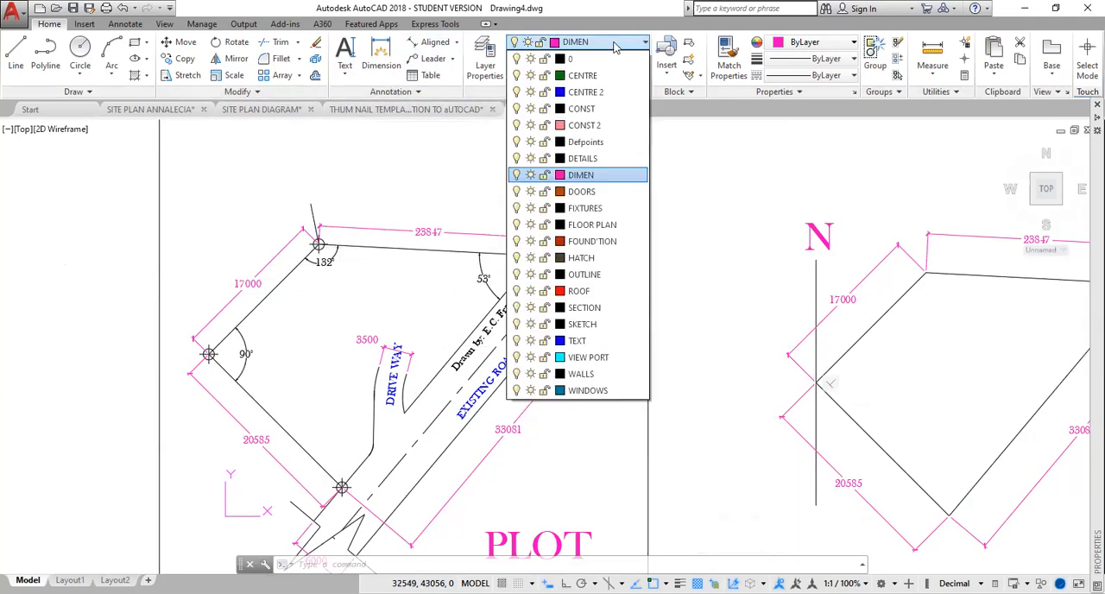
mouse_move(577, 340)
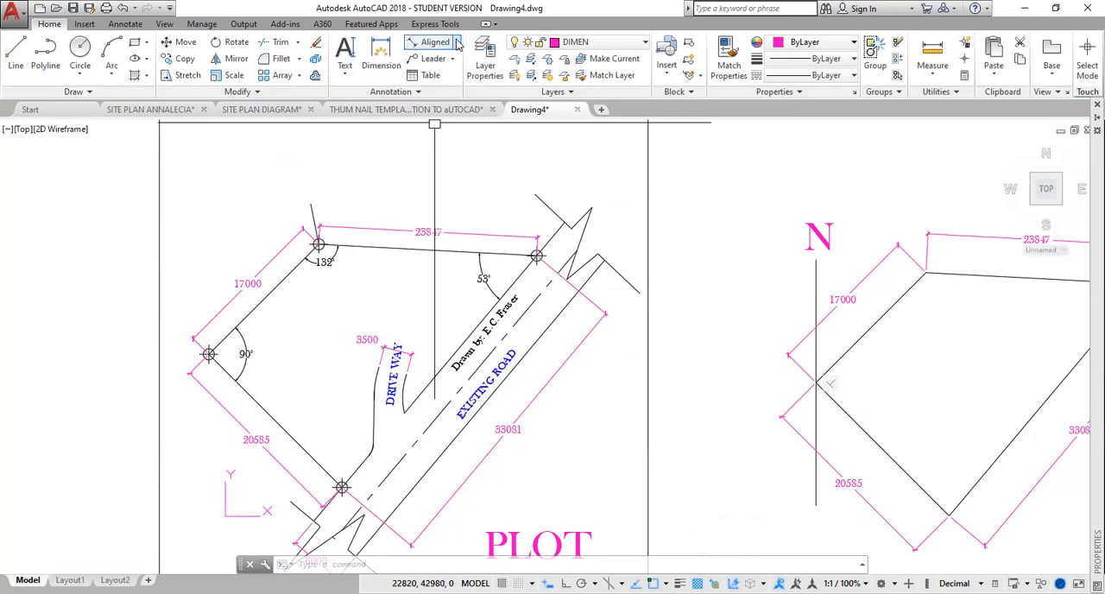
Step: Add angular dimensions of 90°, 132° and 53° at the new plot's corners
left_click(455, 42)
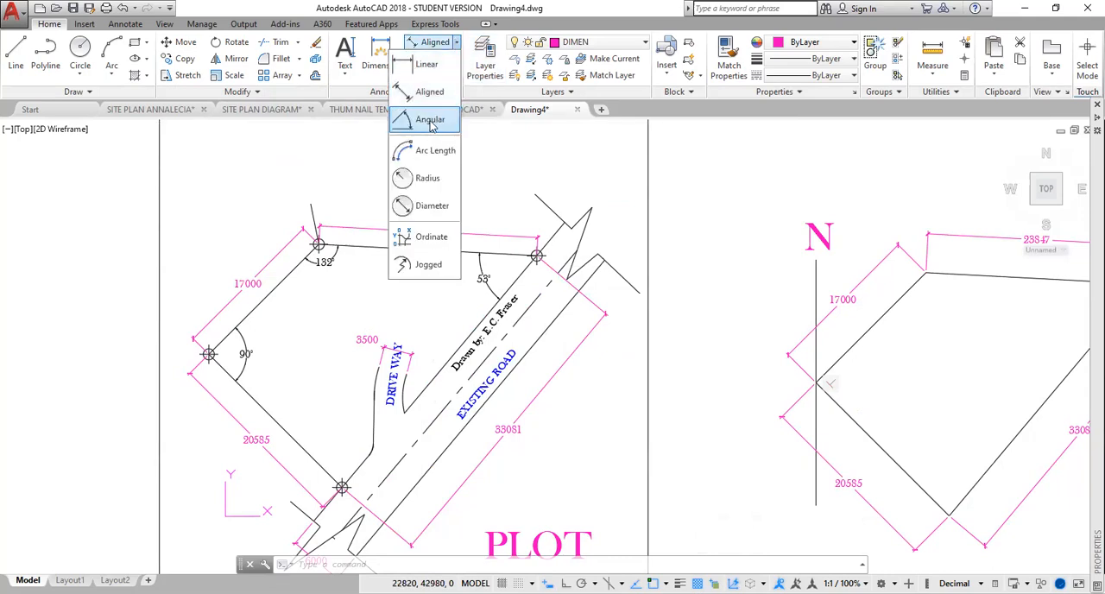
left_click(430, 119)
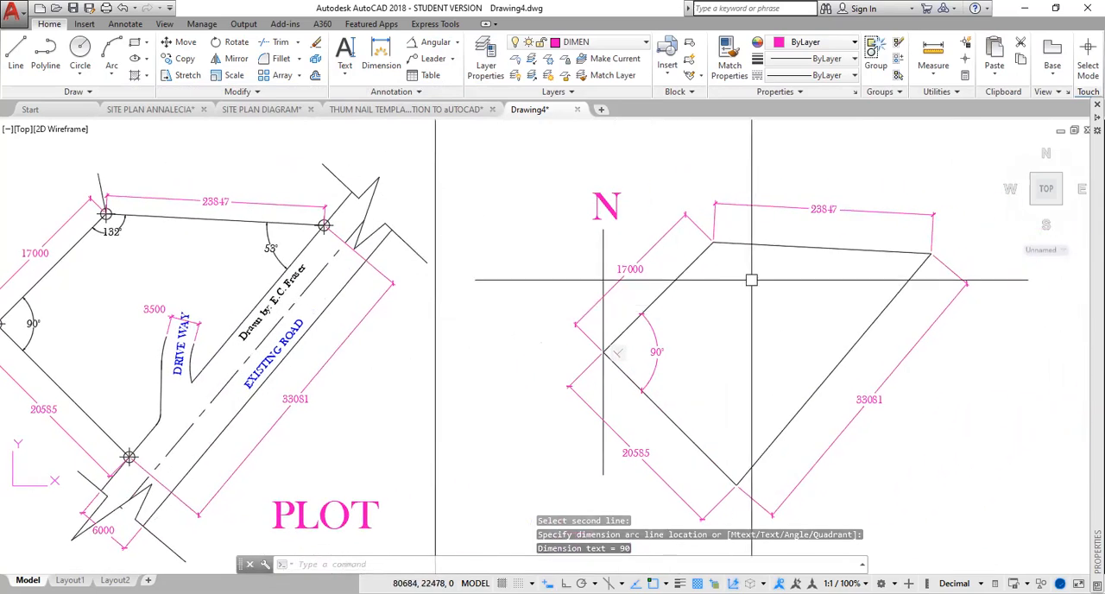
left_click(820, 246)
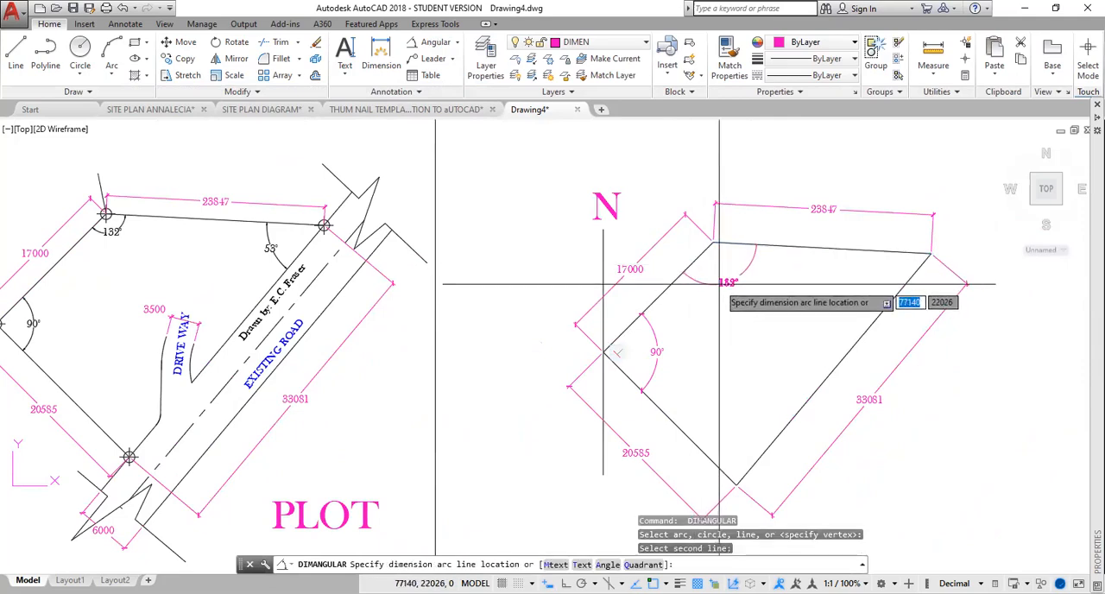
left_click(836, 279)
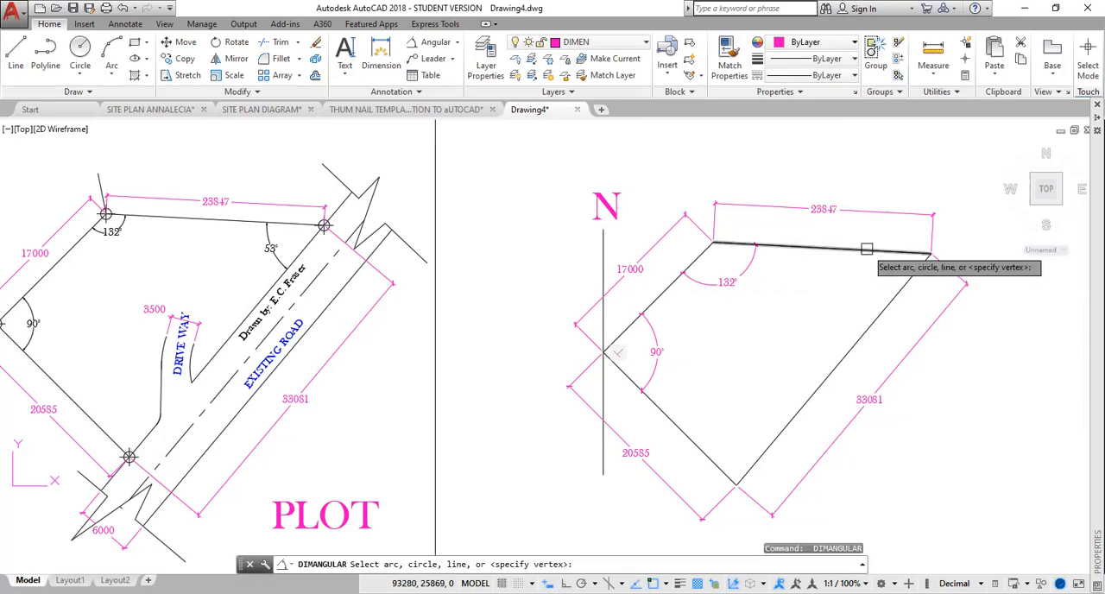
left_click(866, 249)
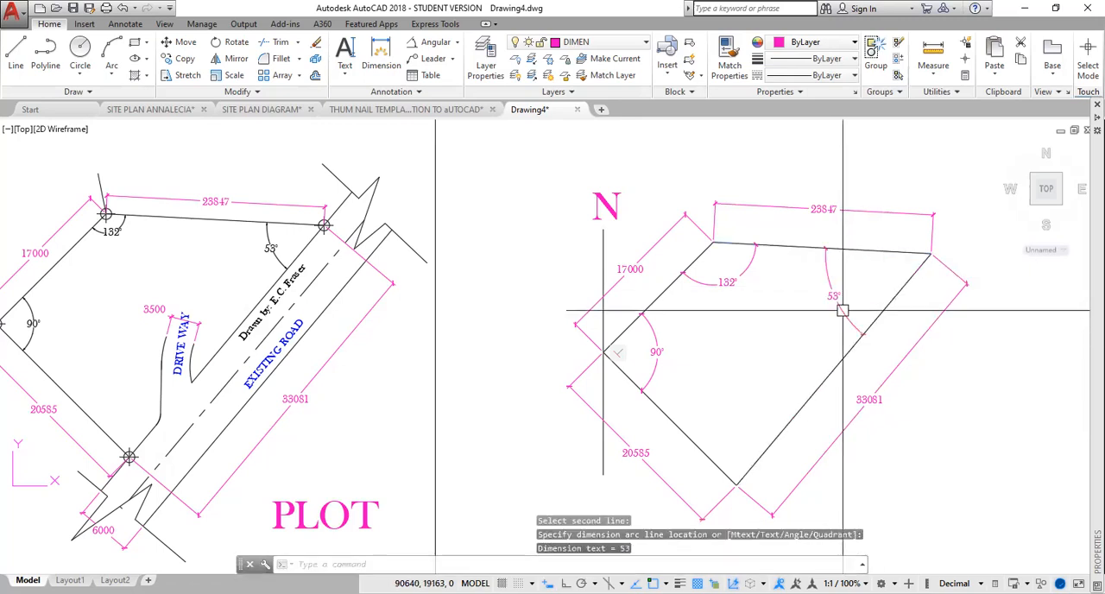
mouse_move(756, 341)
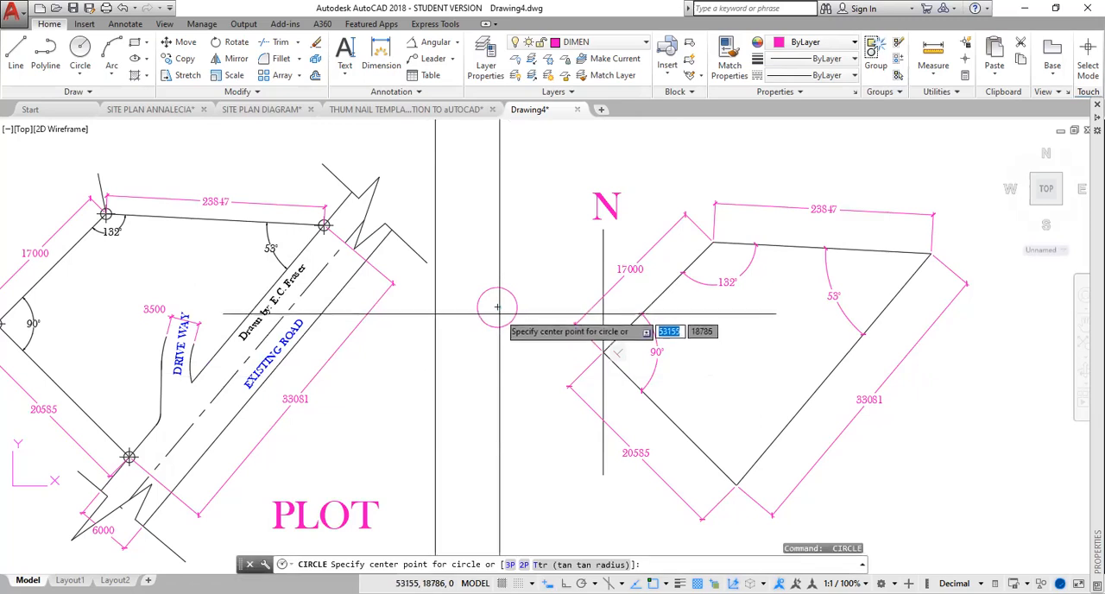
Step: Draw a small beacon circle beside the plot with crossing lines through its centre
left_click(497, 308)
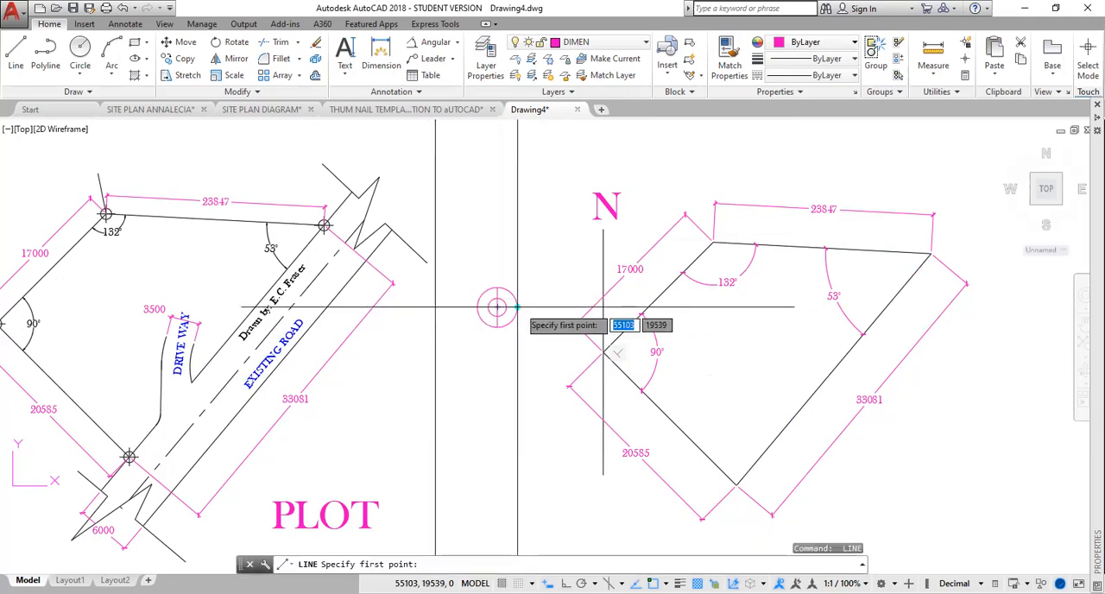
left_click(498, 307)
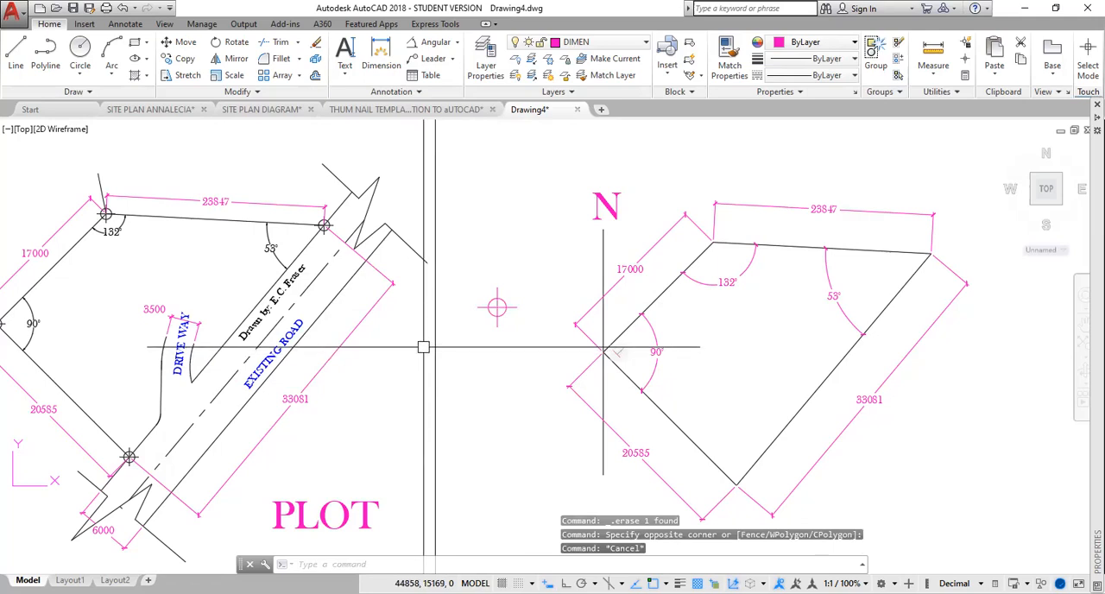
Step: Begin copying the beacon marker toward the redrawn plot's corners
type("MA")
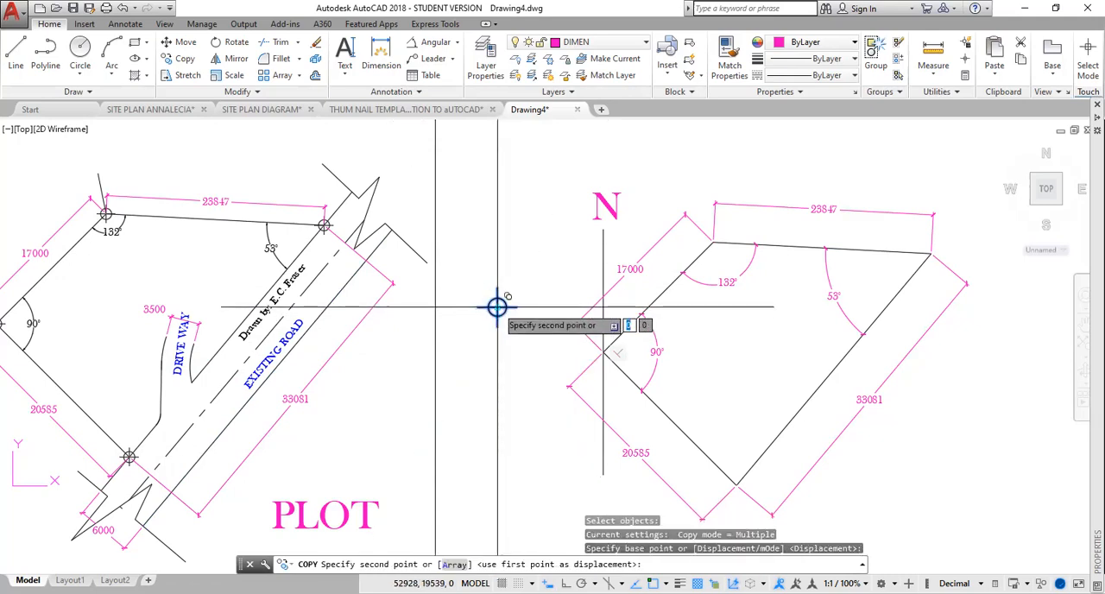
mouse_move(604, 350)
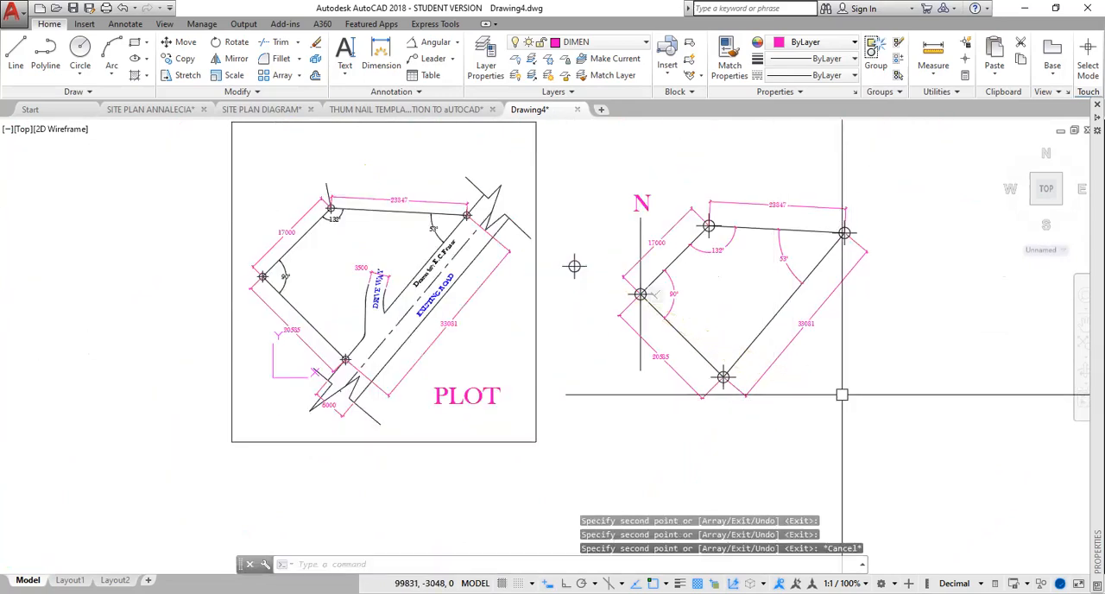
mouse_move(843, 358)
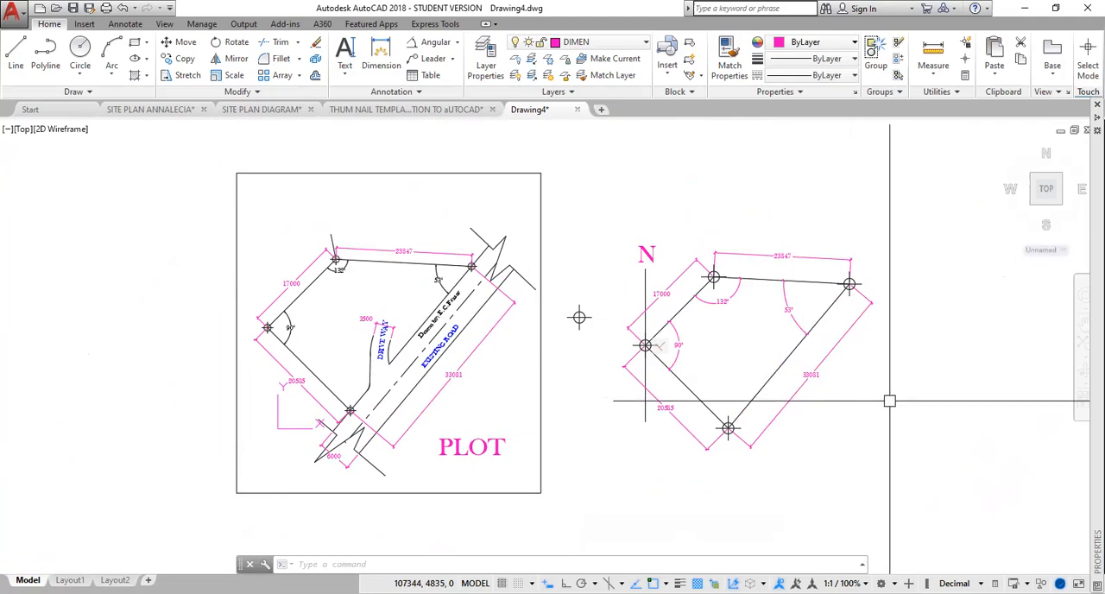
Step: Offset the 33081 boundary line outward by 3500 for the first road edge
type("O")
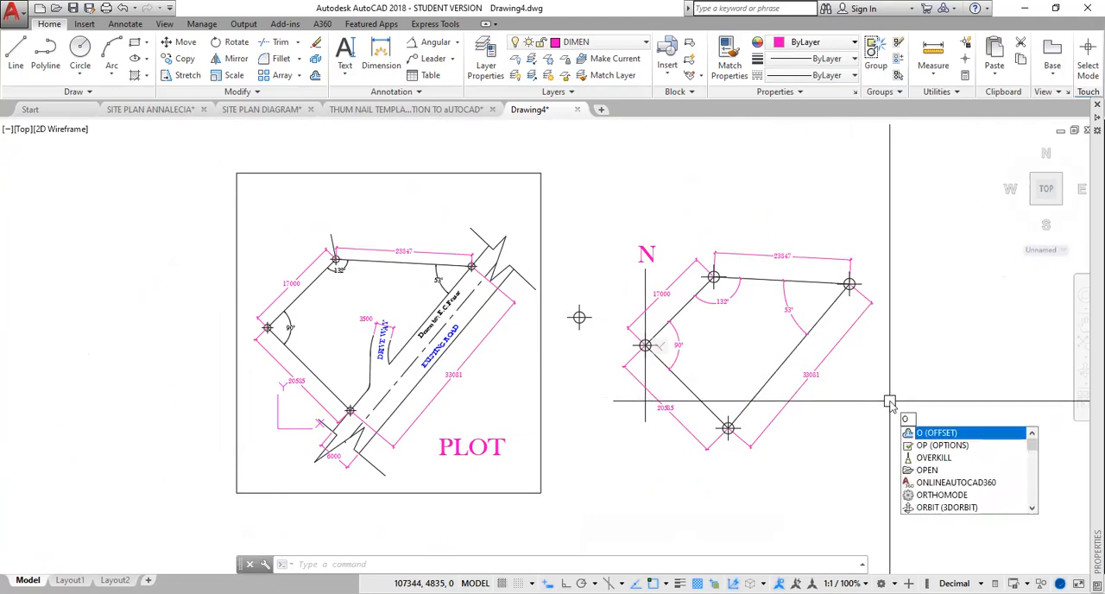
left_click(937, 433)
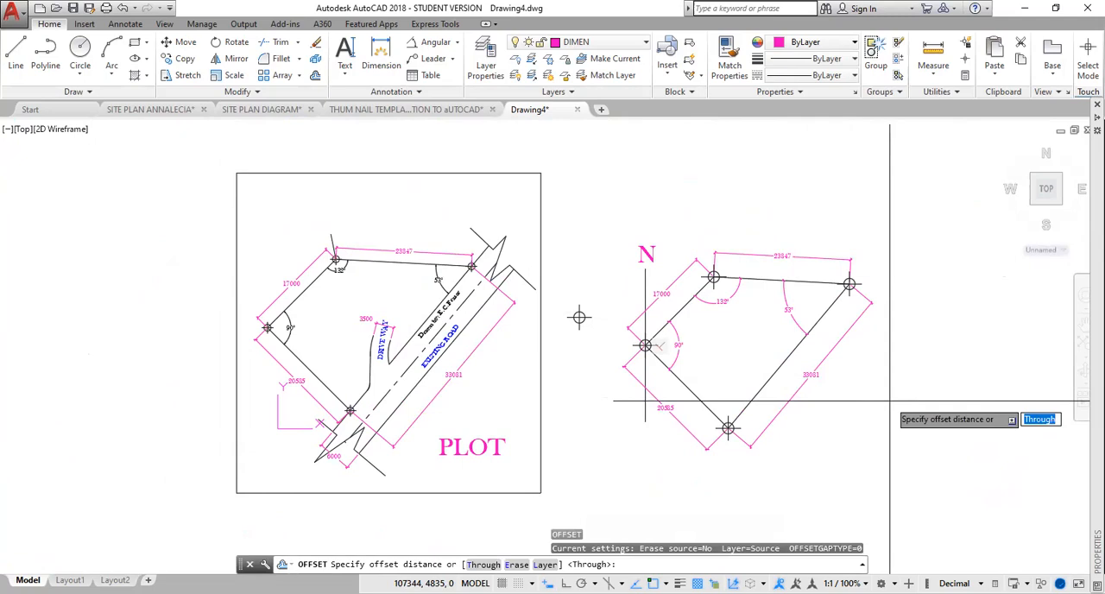
type("3500")
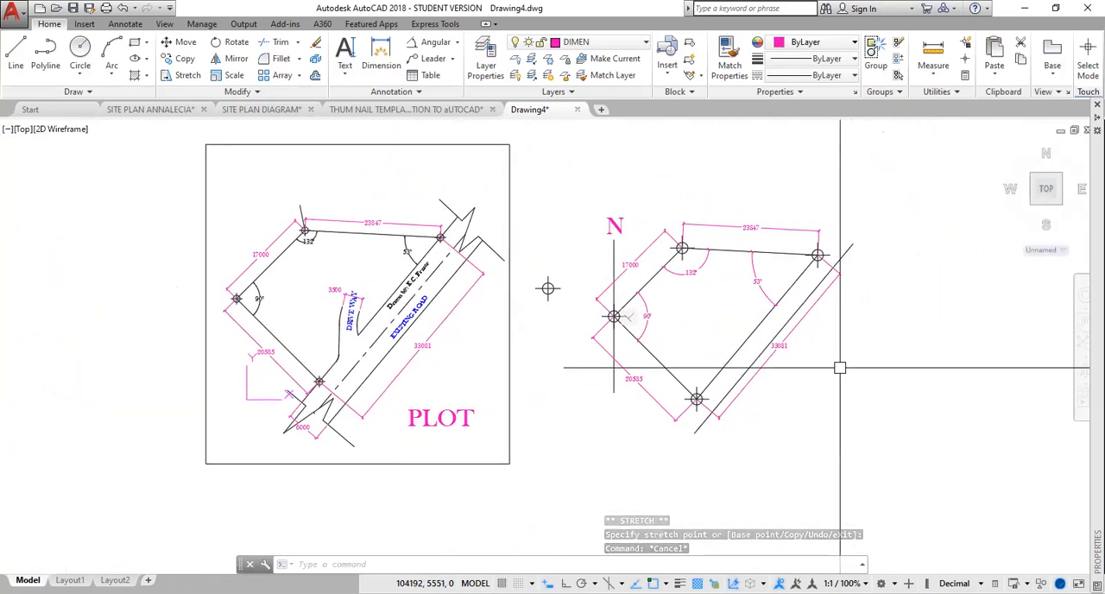
Step: Offset the first road edge by another 3500 to form the second road edge
type("o")
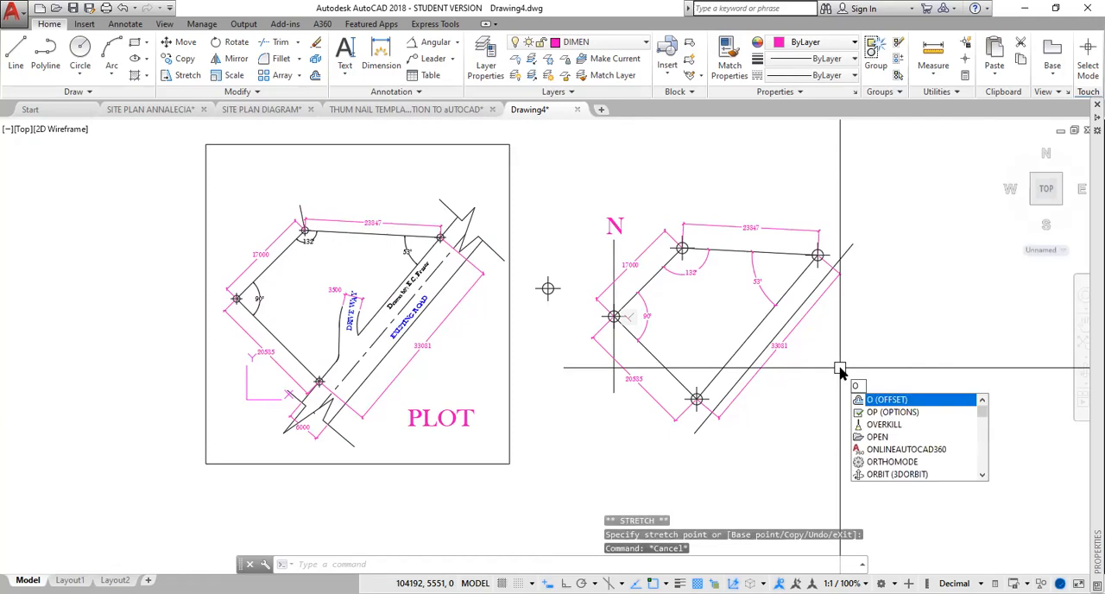
key("Escape")
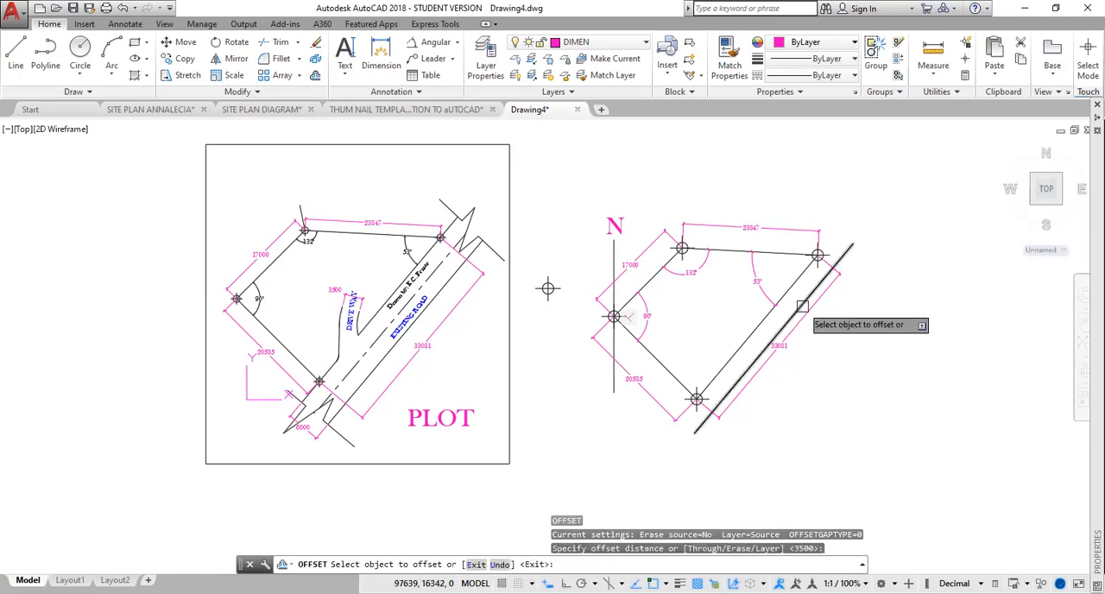
left_click(781, 289)
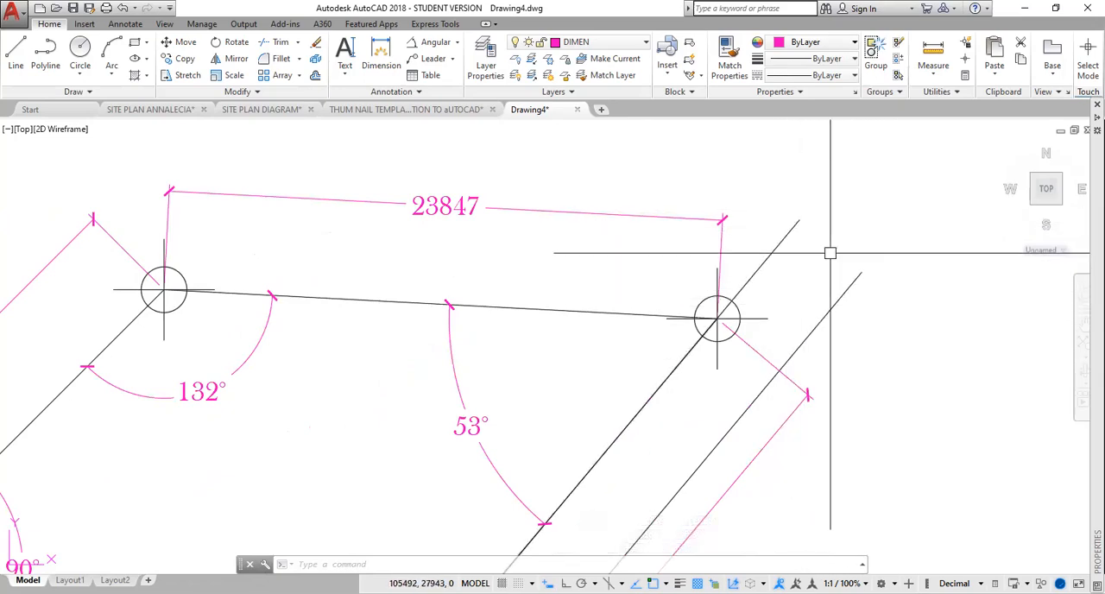
mouse_move(938, 273)
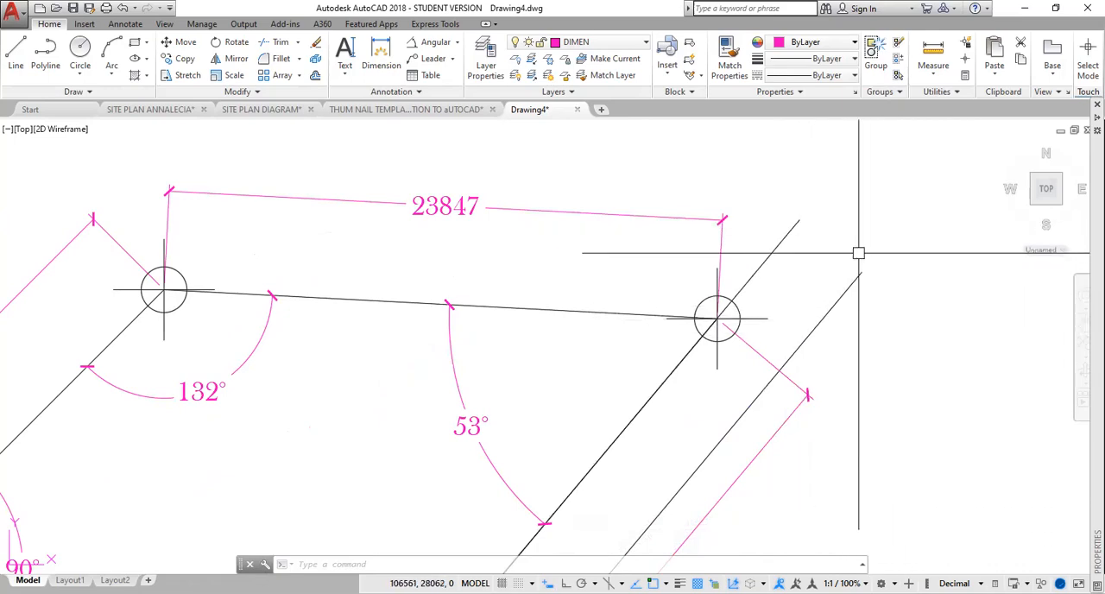
mouse_move(763, 181)
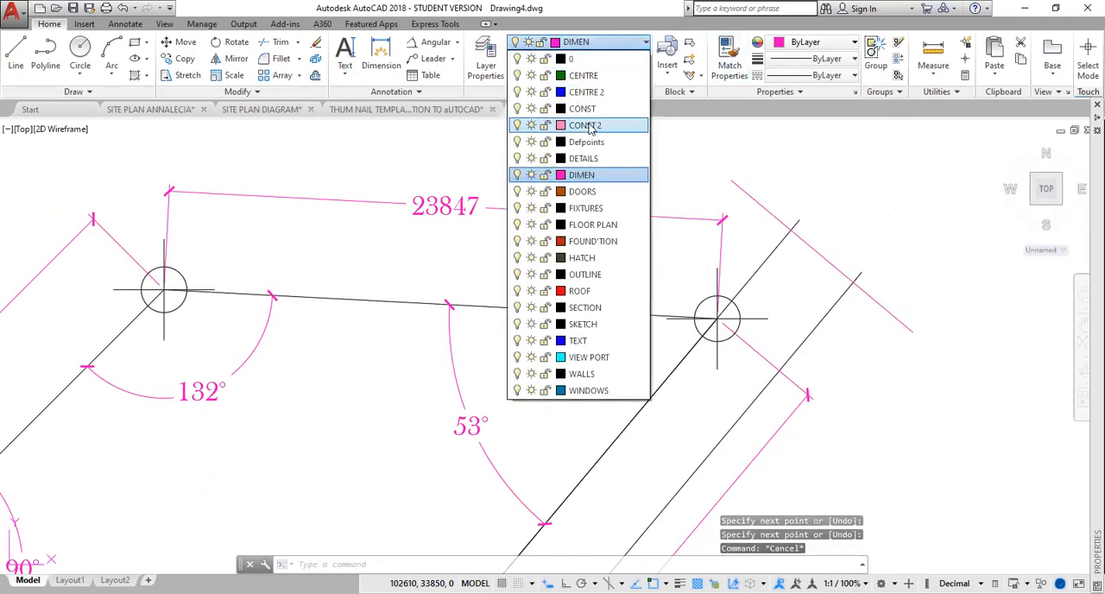
Step: Make CONST the current layer and draw a zigzag break line across the road end
left_click(582, 108)
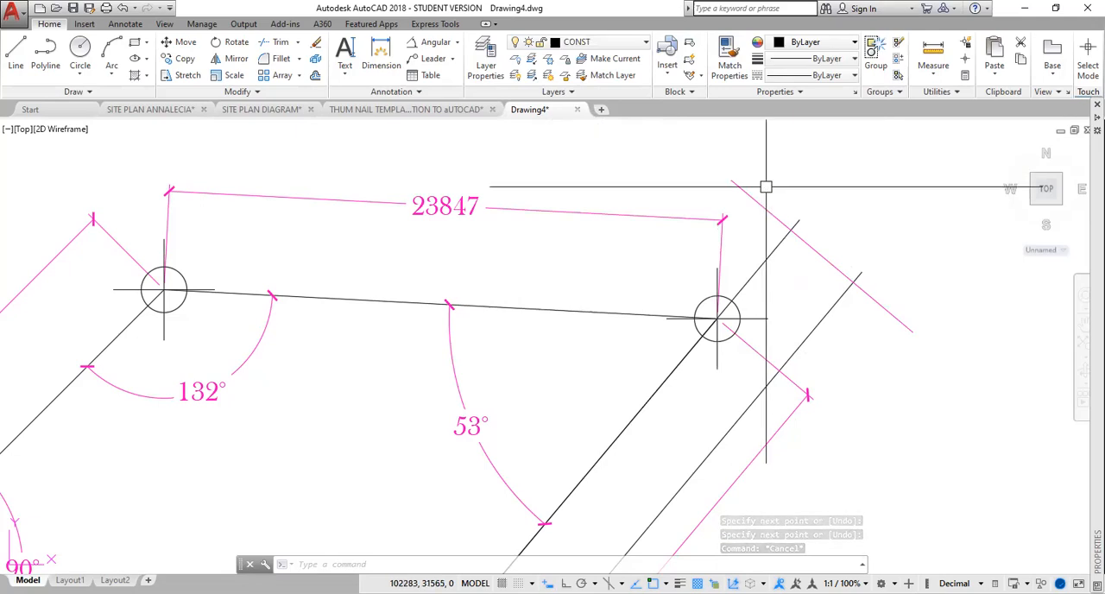
mouse_move(826, 167)
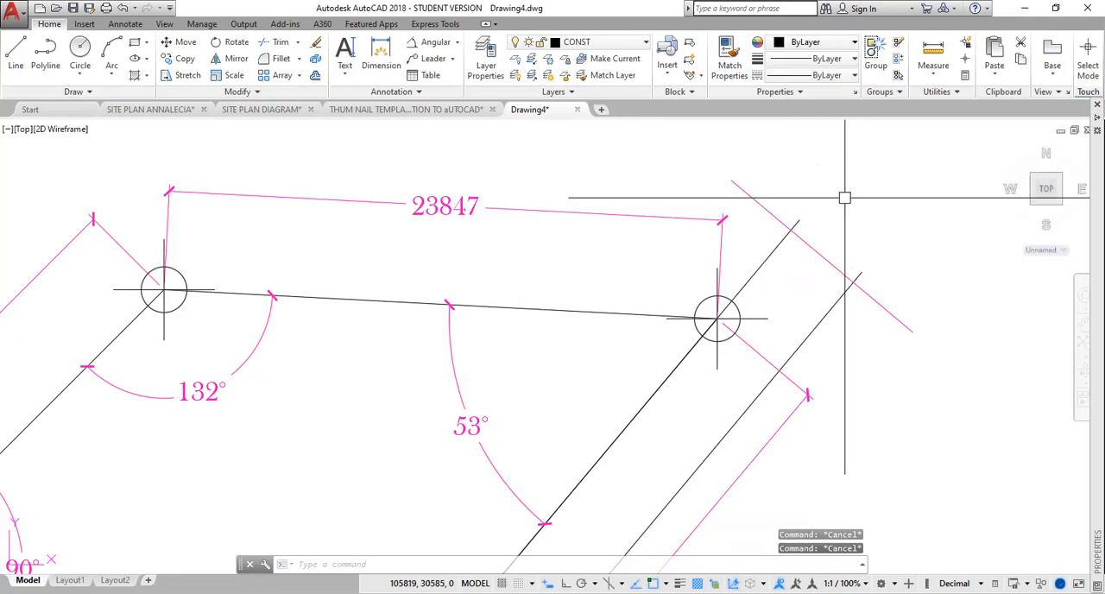
left_click(15, 50)
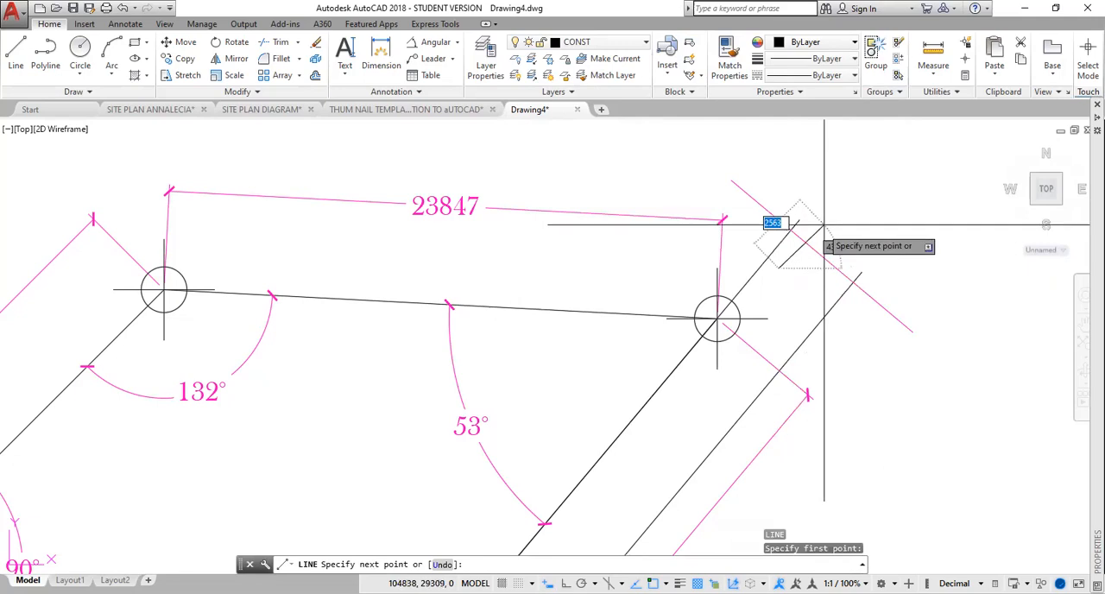
left_click(855, 280)
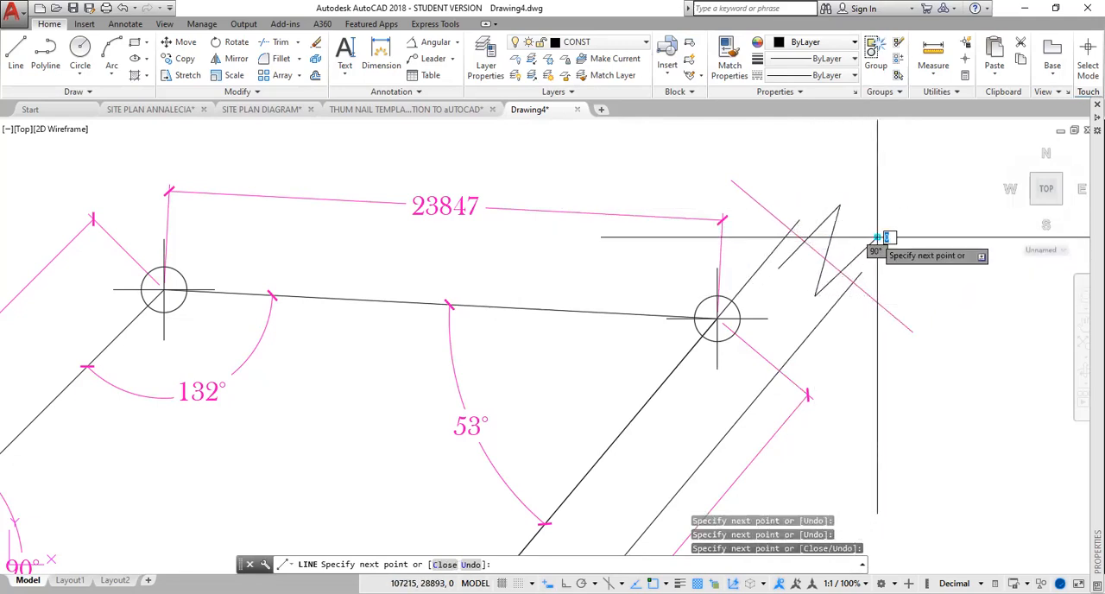
left_click(866, 274)
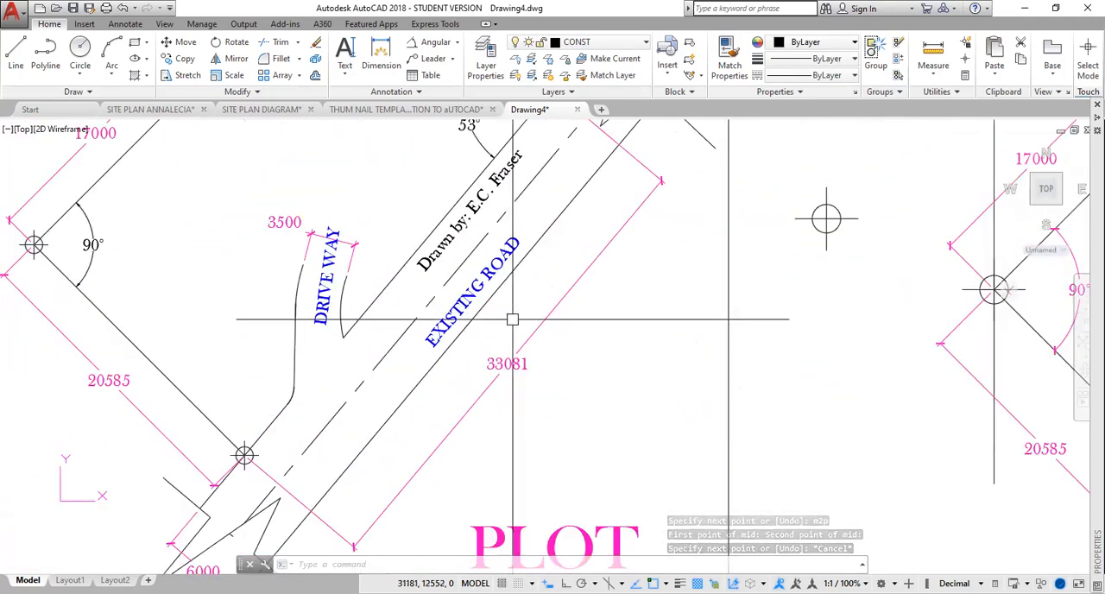
Step: Start a COPY command with CO and cancel it
type("CO")
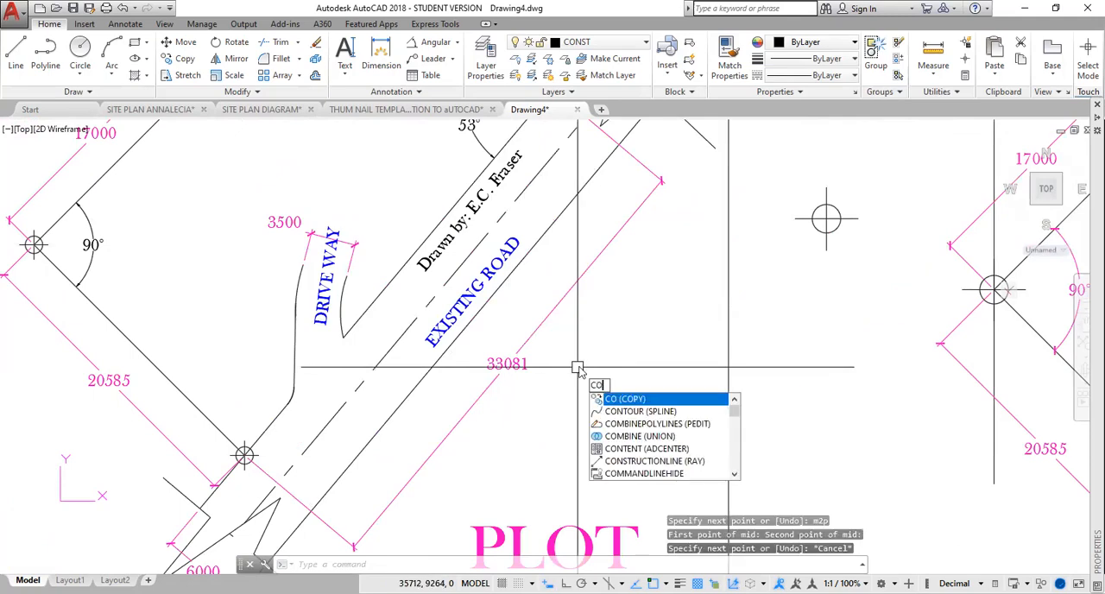
key("Escape")
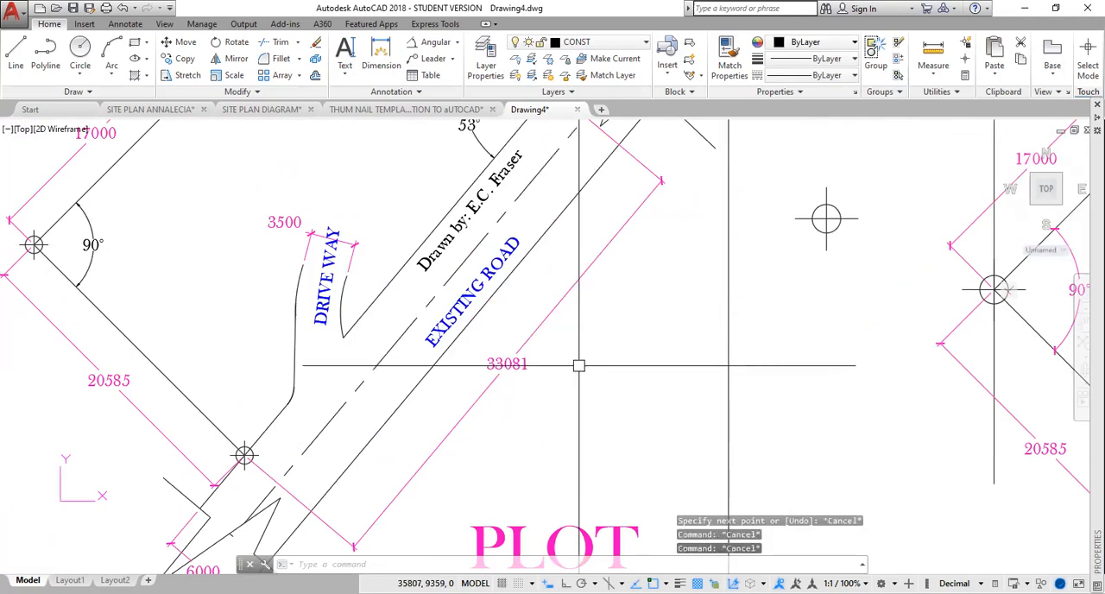
Step: Pick the reference plan's dashed centre line as the source for matching properties
left_click(729, 64)
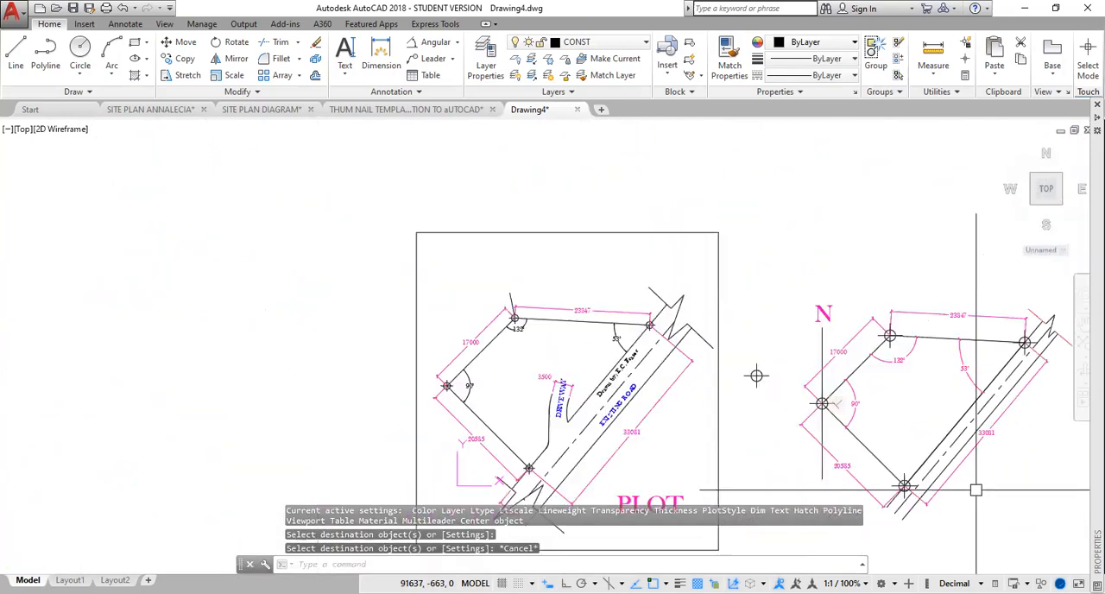
mouse_move(602, 436)
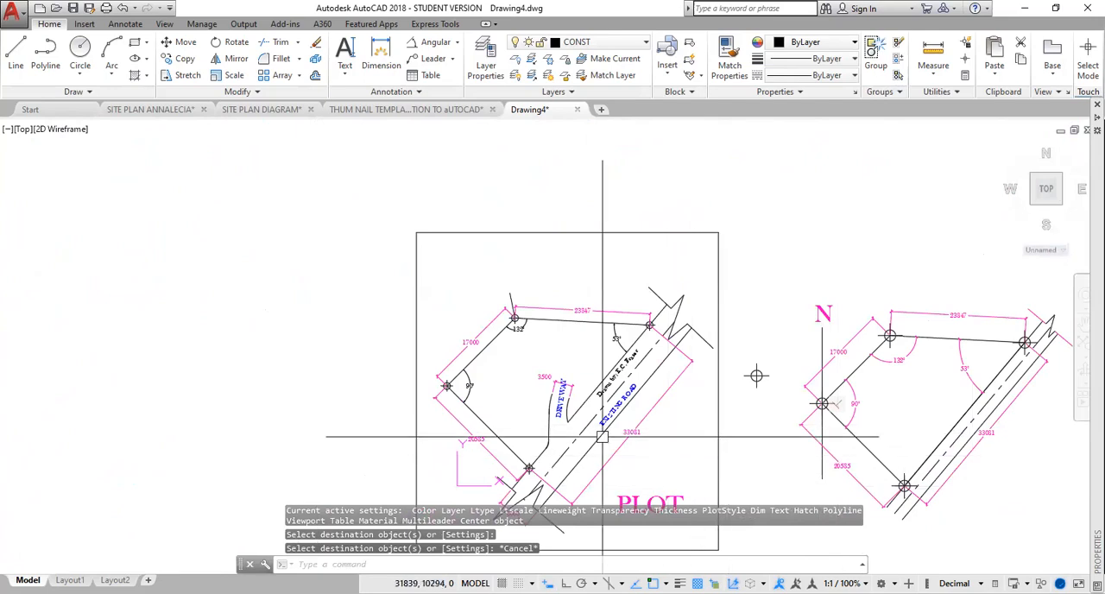